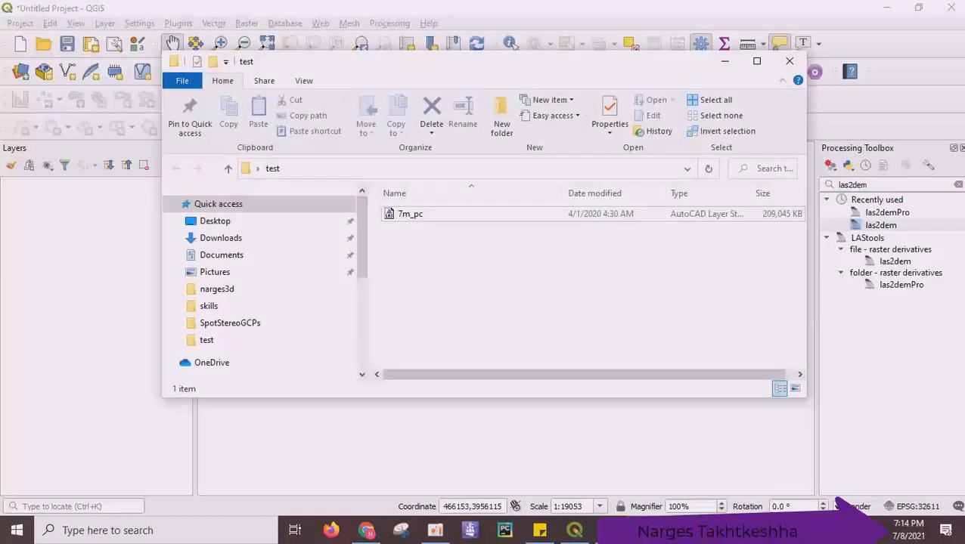
mouse_move(581, 300)
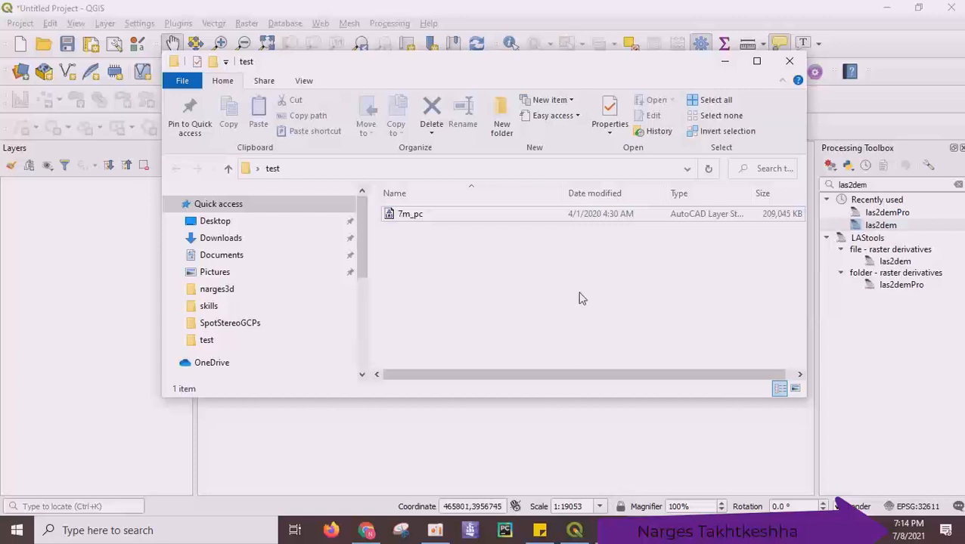
mouse_move(589, 309)
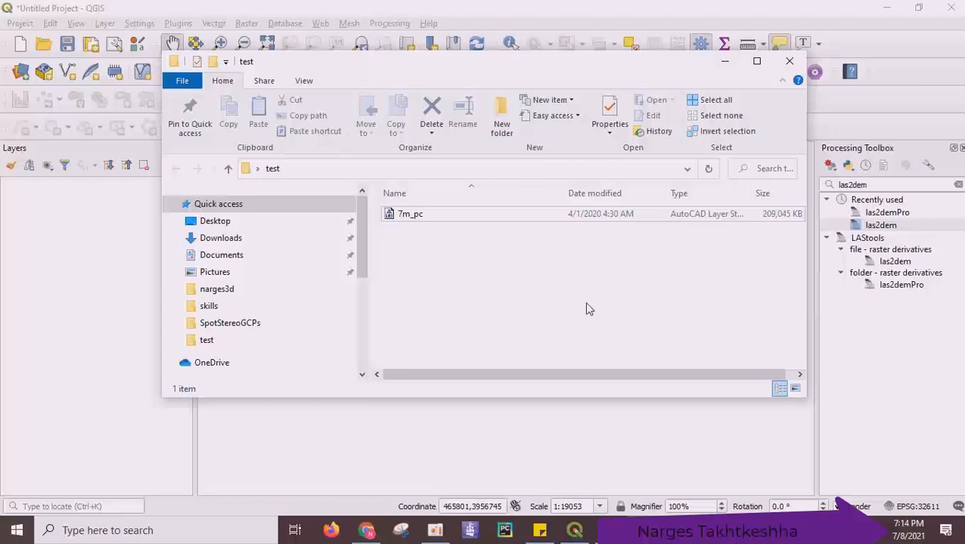
- Run lasview with 7m_pc.las from the Desktop test folder as its input
click(789, 61)
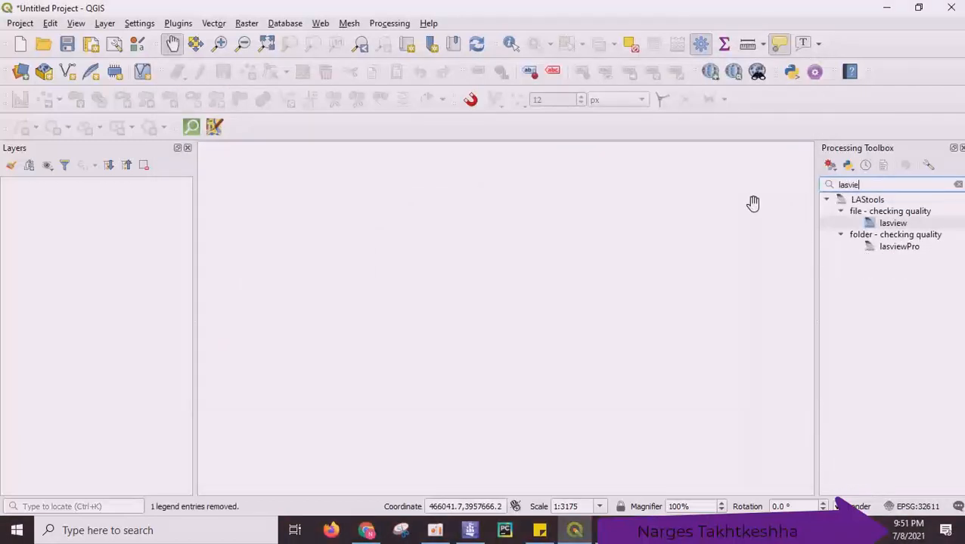
double_click(892, 224)
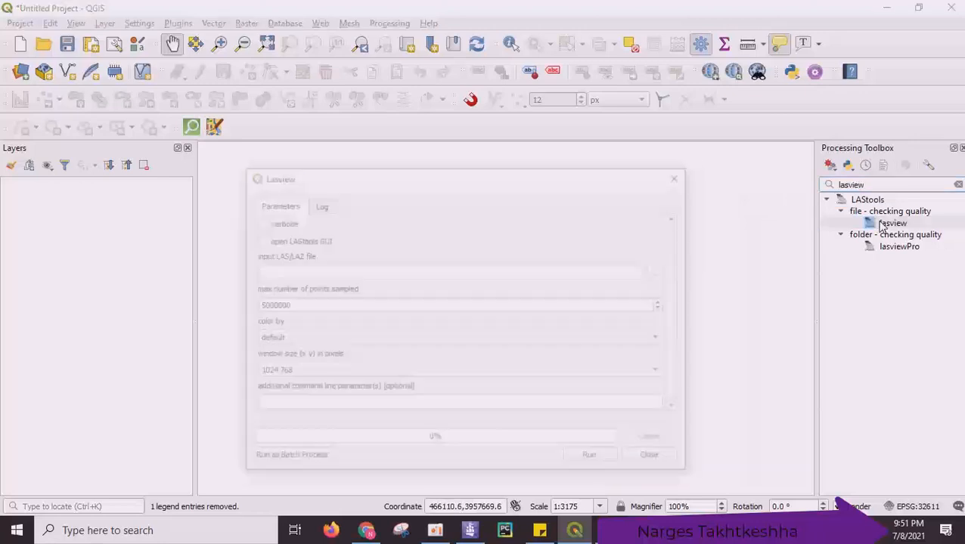
click(650, 273)
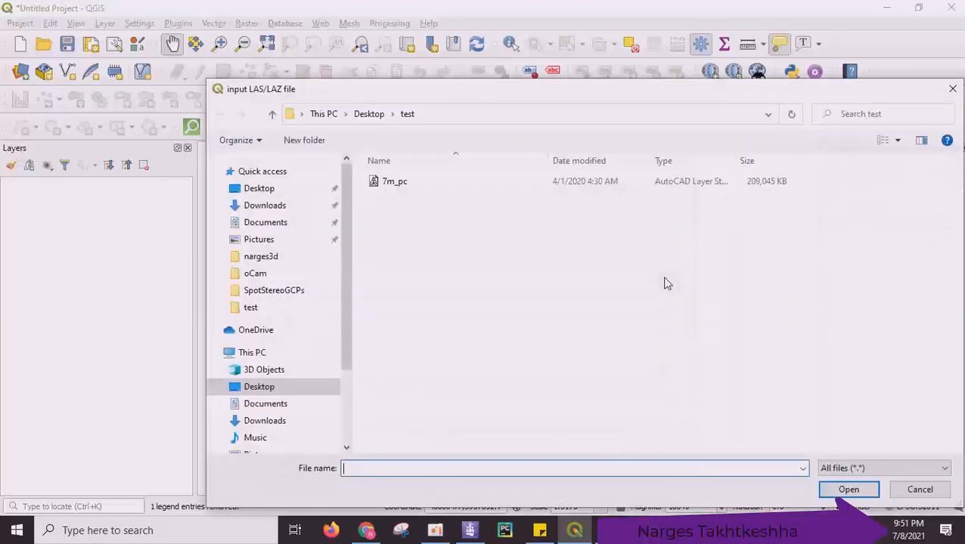
click(848, 490)
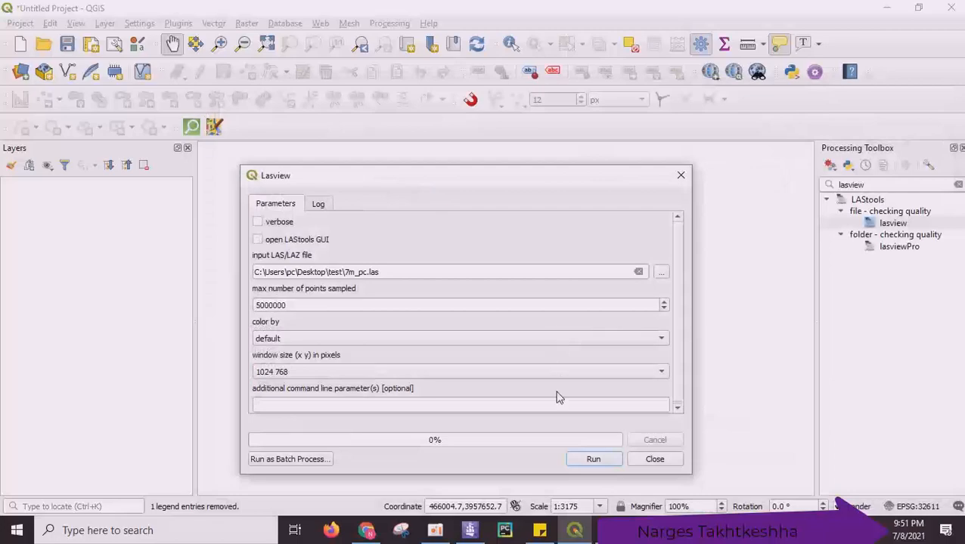
click(593, 459)
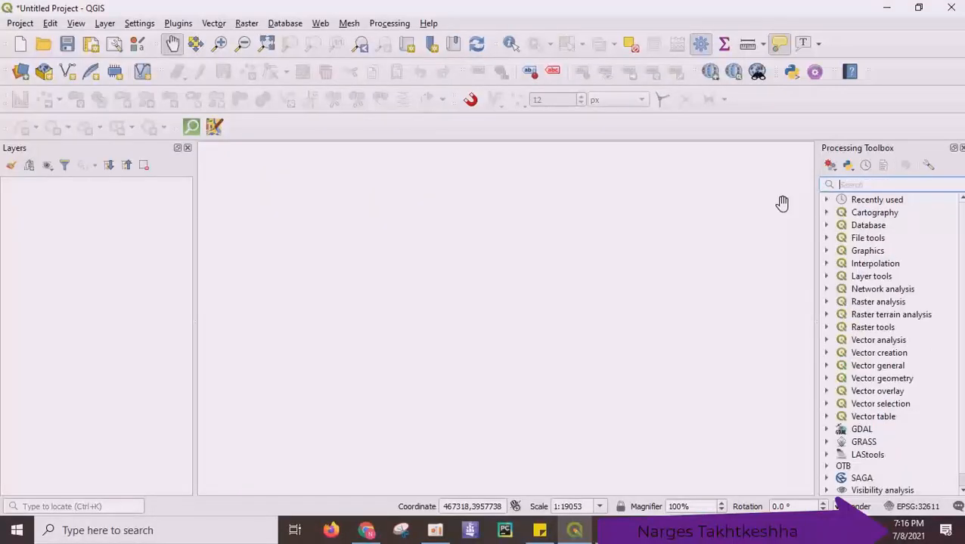
- Find las2dem in the toolbox and give it 7m_pc.las as the input point cloud
text(las2)
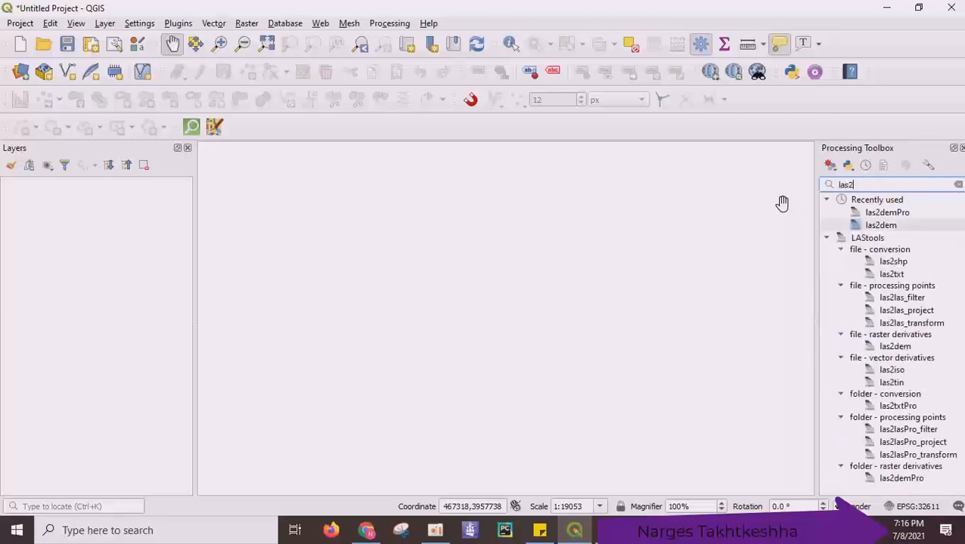
text(dem)
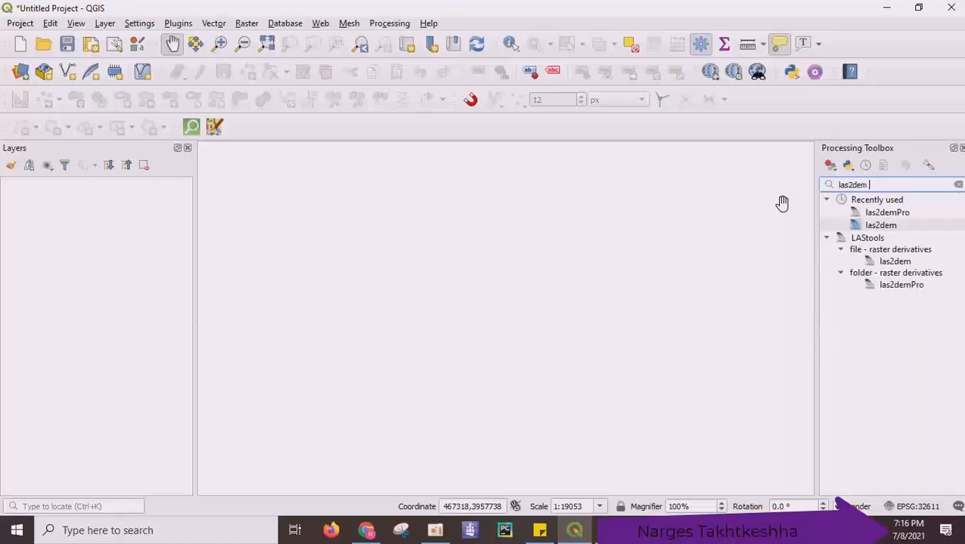
click(880, 225)
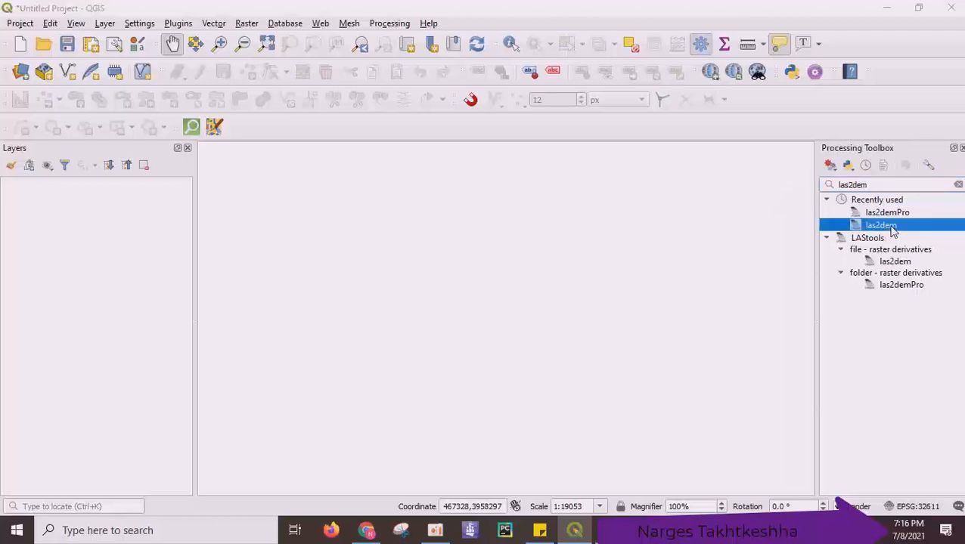
double_click(880, 225)
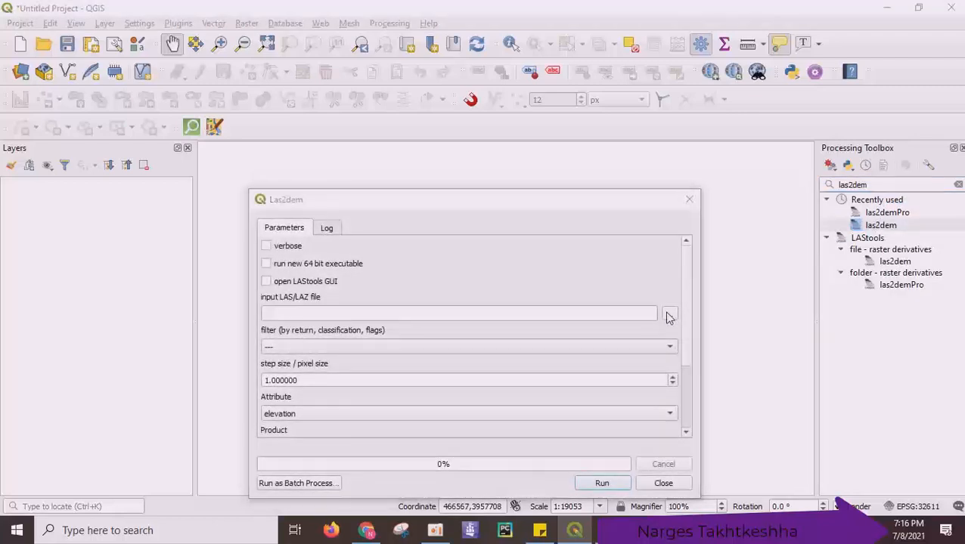
click(668, 313)
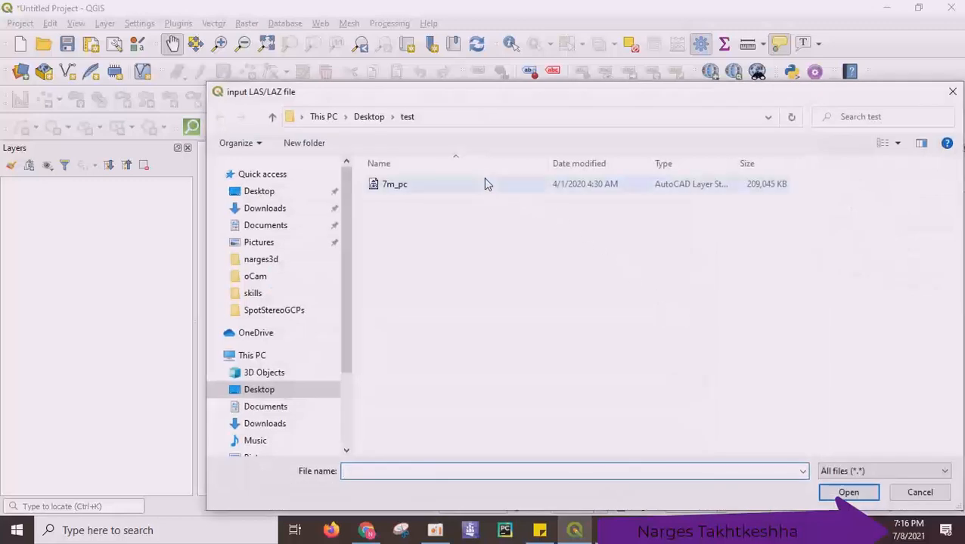
click(848, 493)
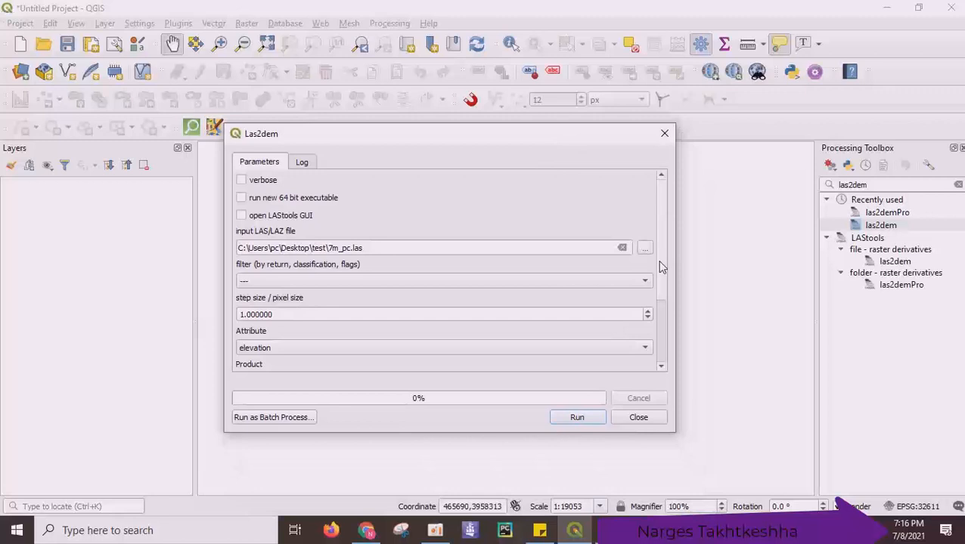
mouse_move(316, 295)
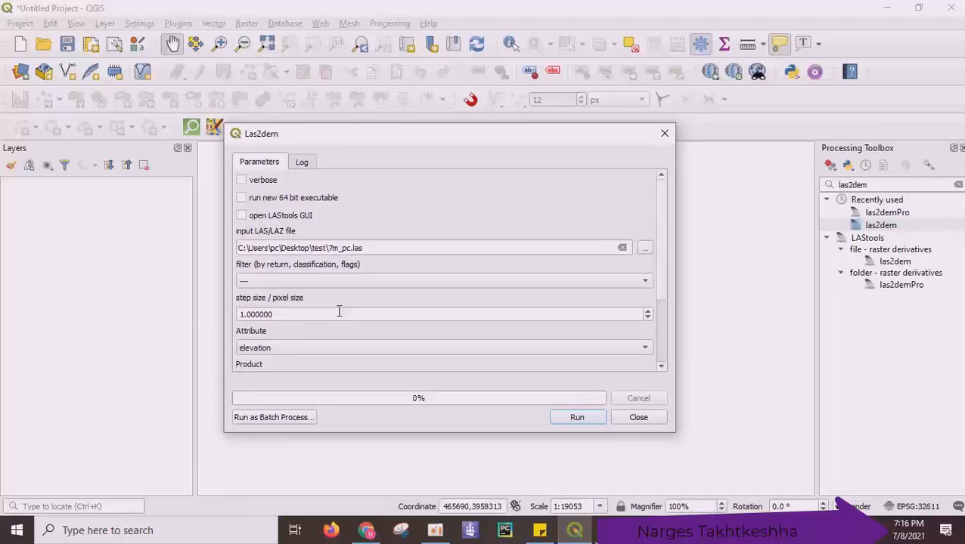
mouse_move(613, 269)
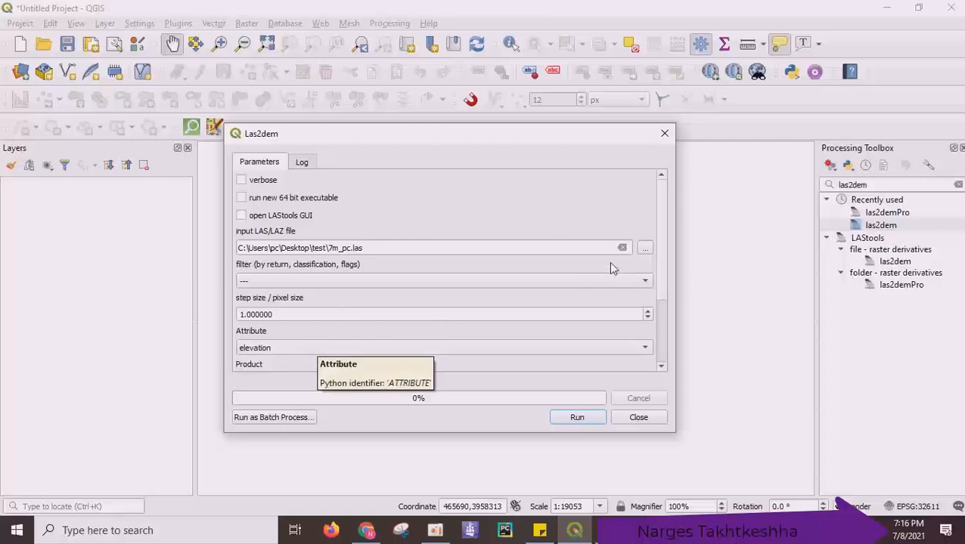
- Set the output raster to a file named test1.tif in the test folder
scroll(down, 3)
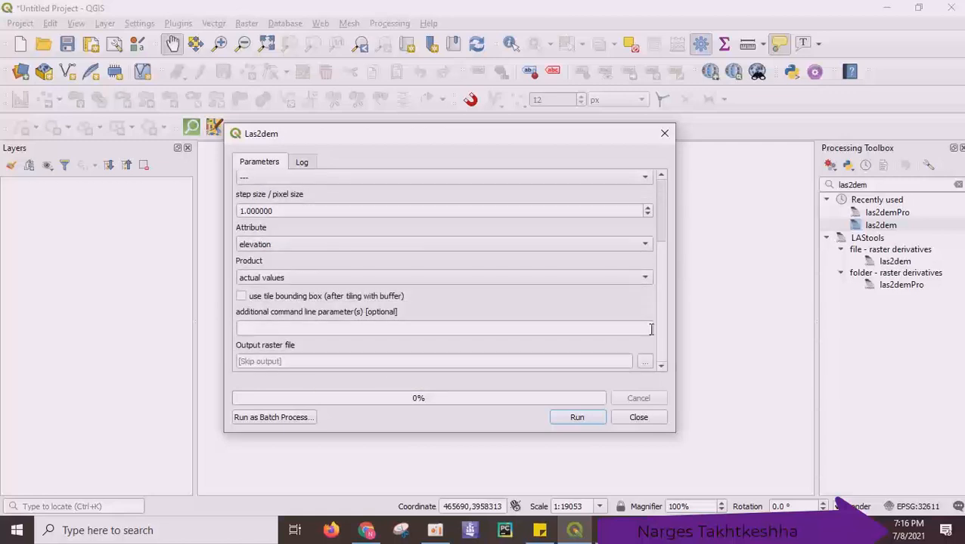
click(645, 360)
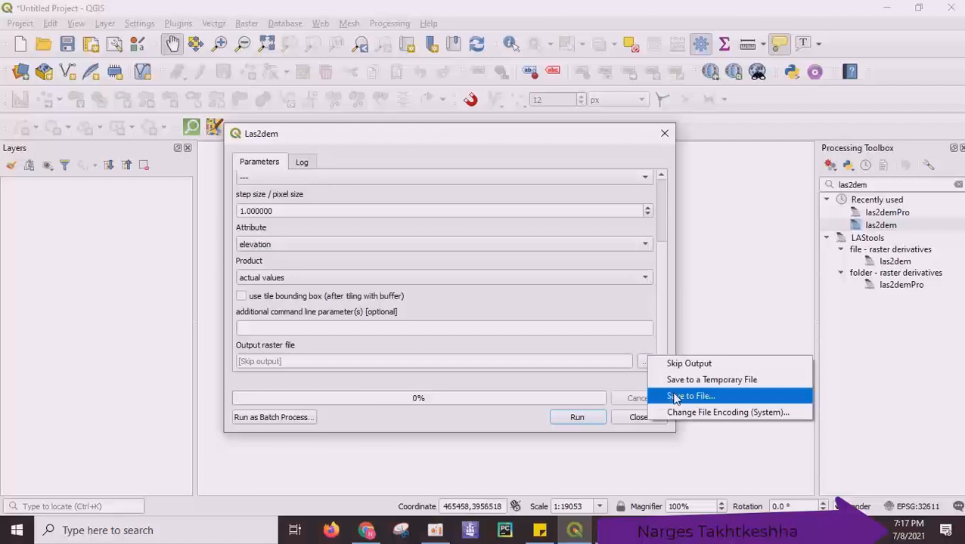
click(689, 396)
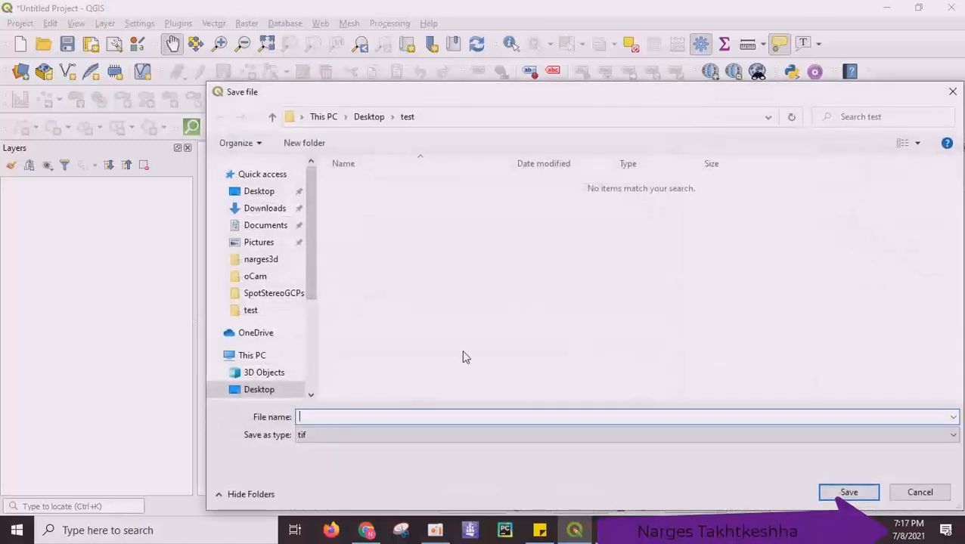
text(test1)
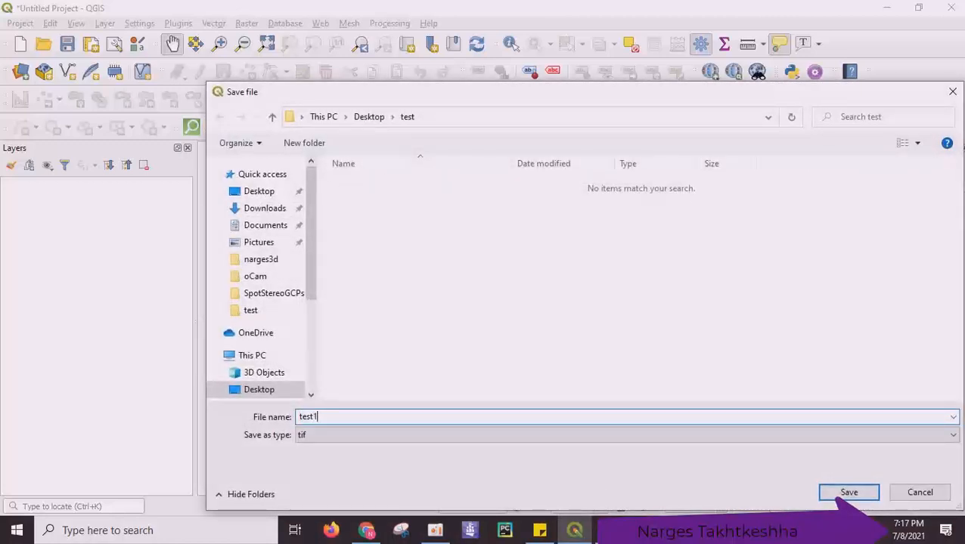
text(.tif)
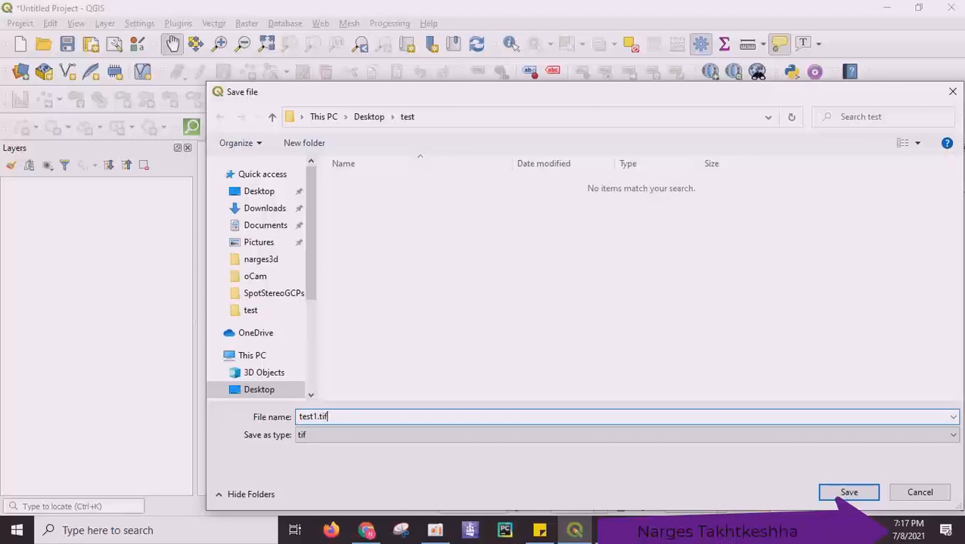
click(848, 493)
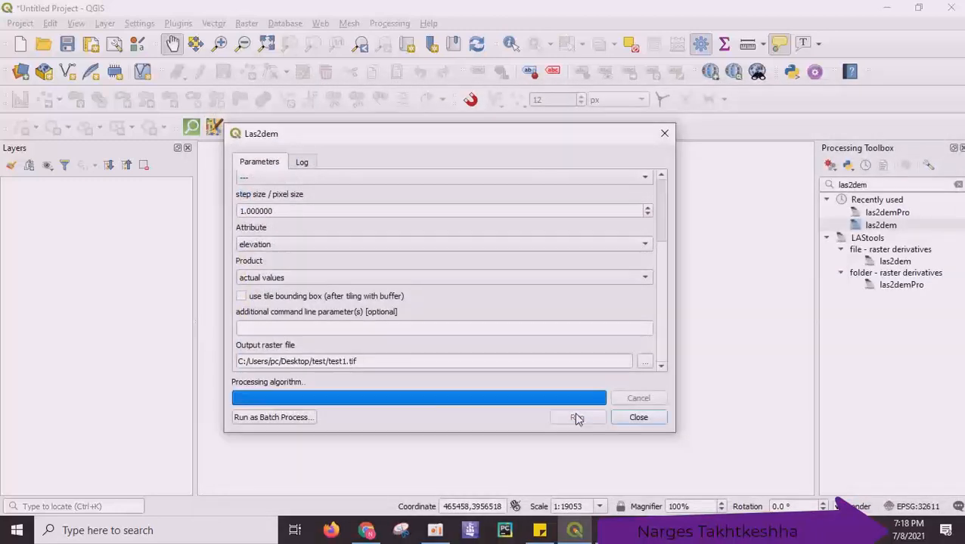
- Run las2dem so the test1 raster is produced and loaded onto the map
click(302, 160)
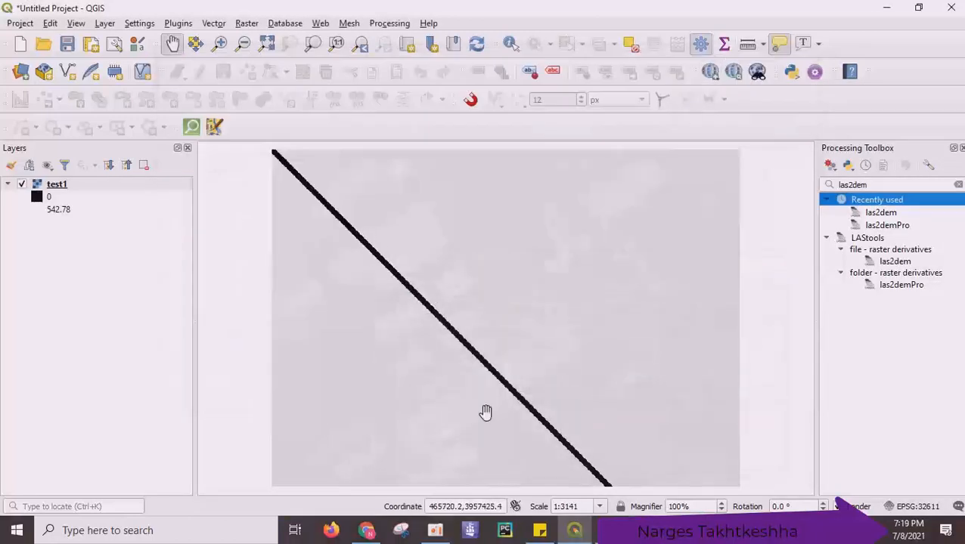
mouse_move(783, 301)
text(lass)
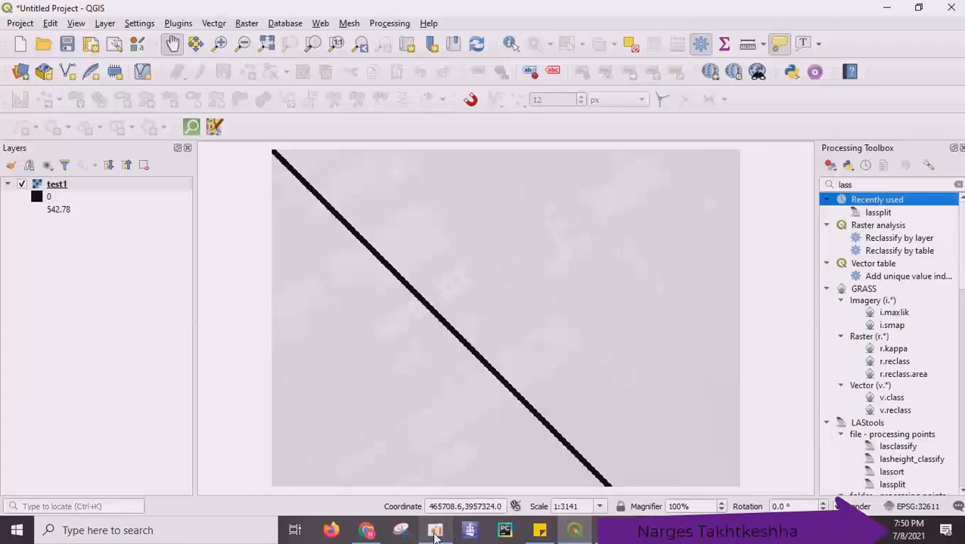
mouse_move(521, 526)
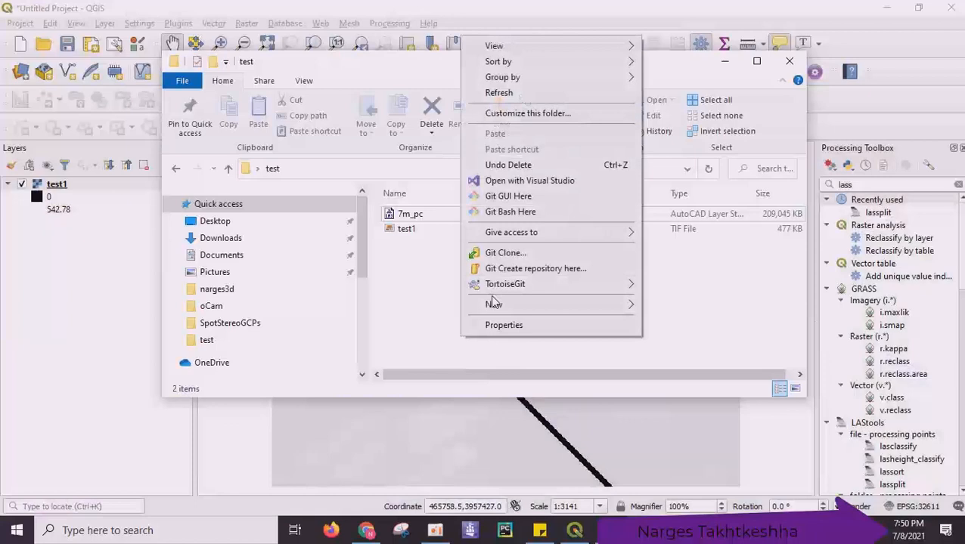
- Create a new folder inside the test folder in File Explorer
click(493, 304)
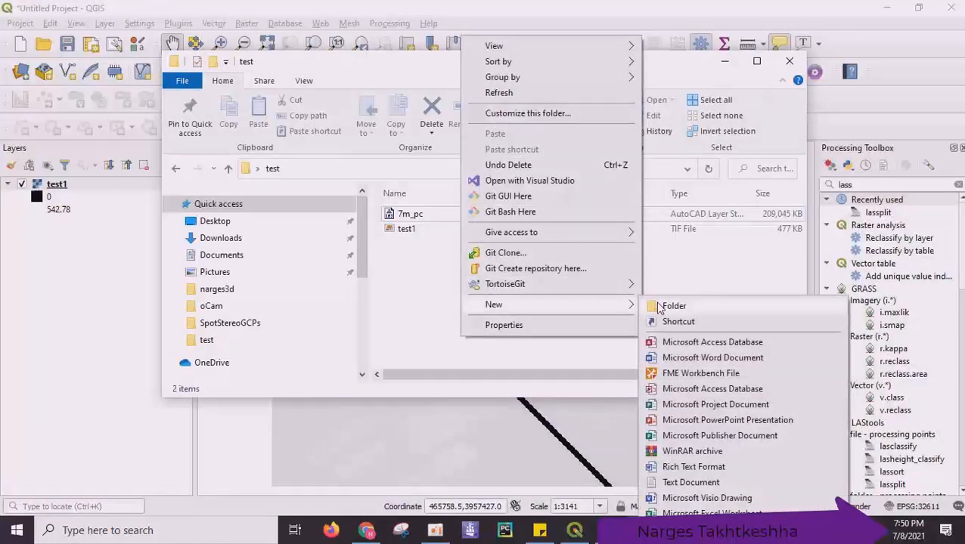
click(674, 305)
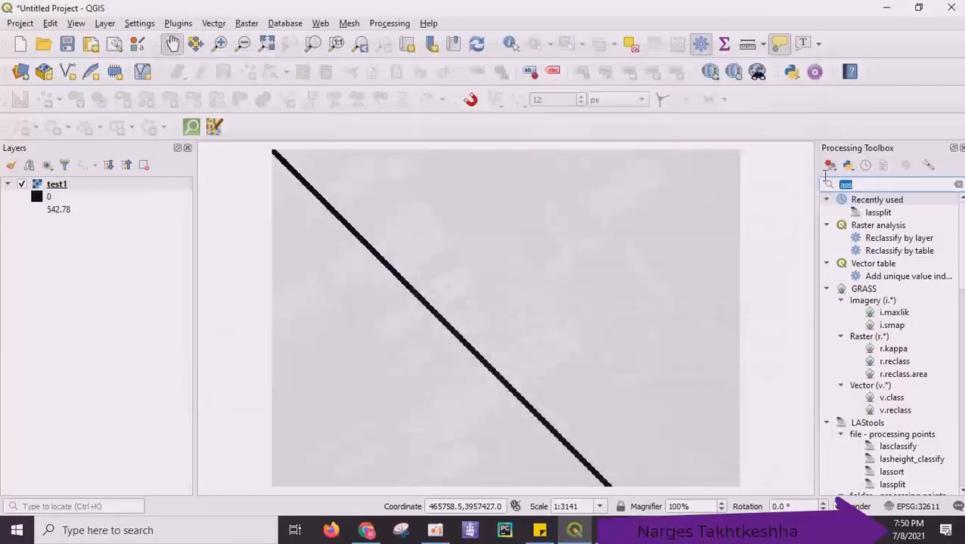
- Set up lassplit on 7m_pc.las with the extra parameter '-split 1000000'
text(lass)
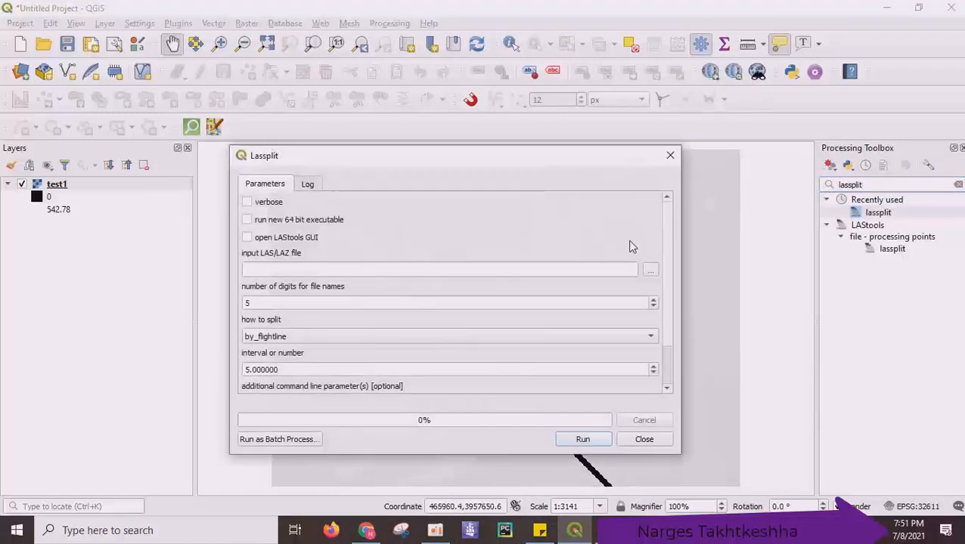
click(650, 269)
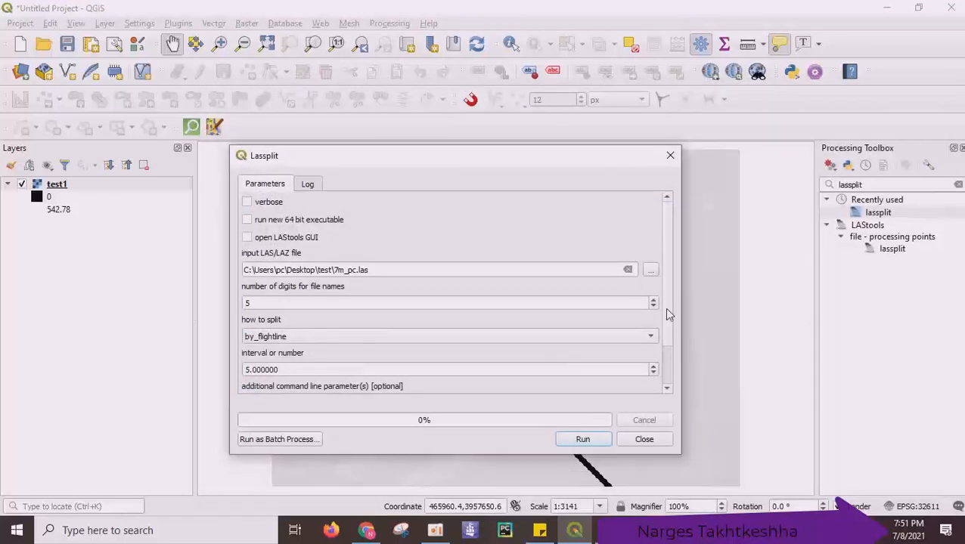
mouse_move(673, 334)
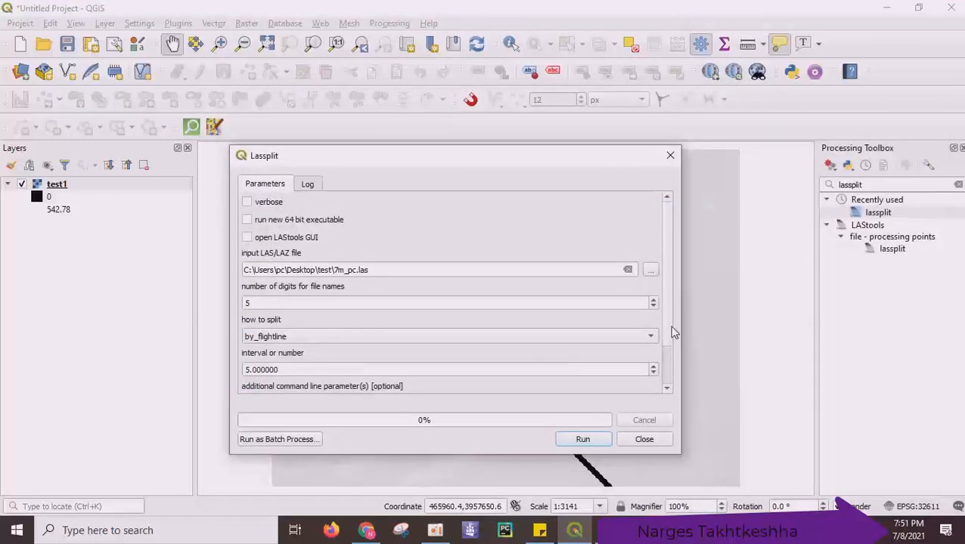
scroll(down, 3)
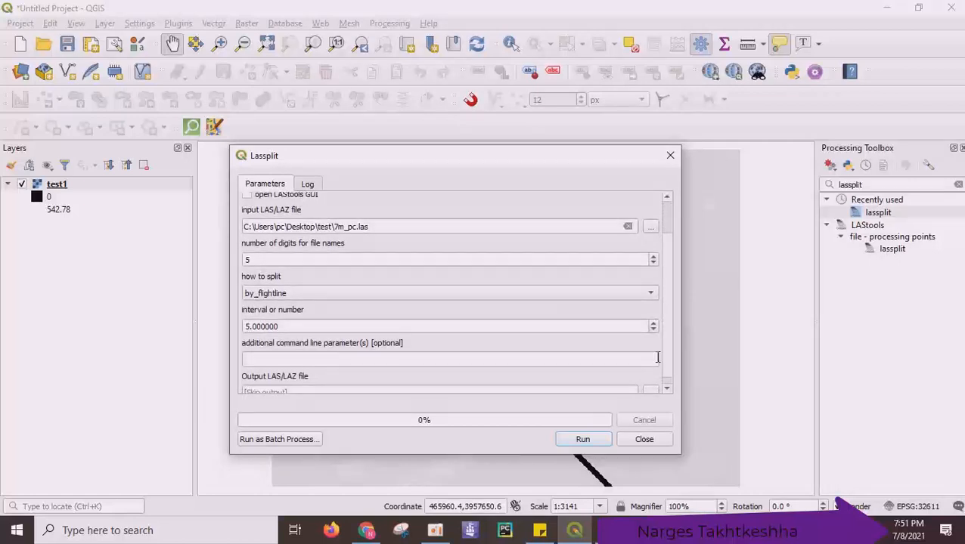
mouse_move(522, 378)
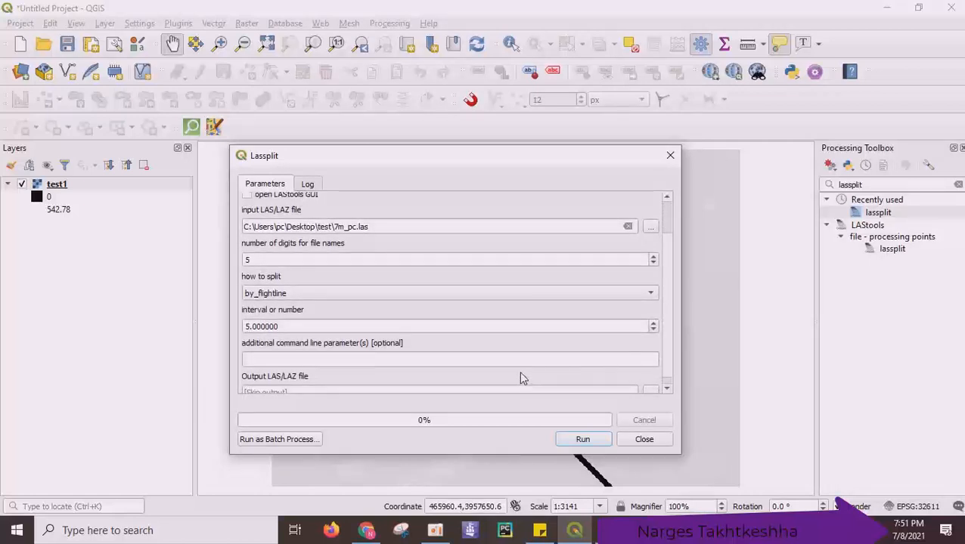
click(451, 359)
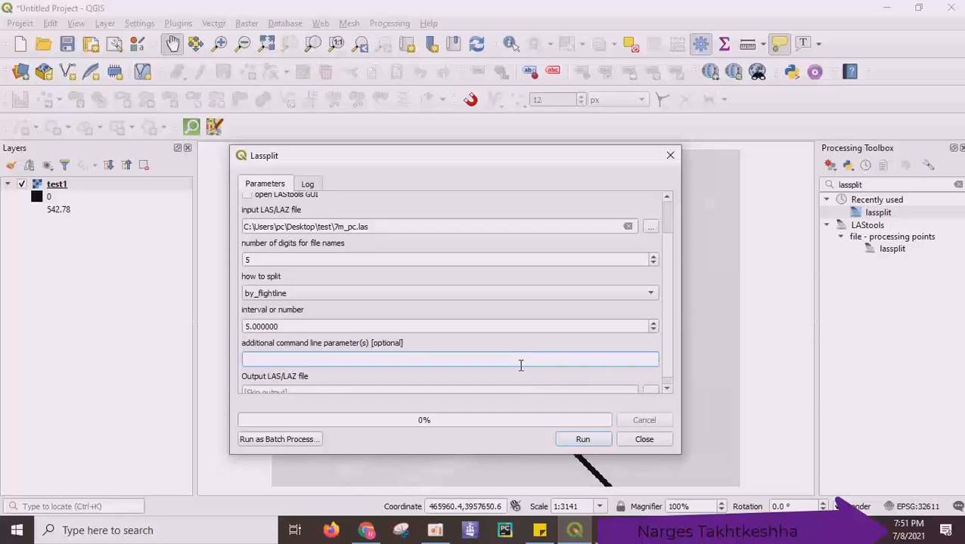
text(-)
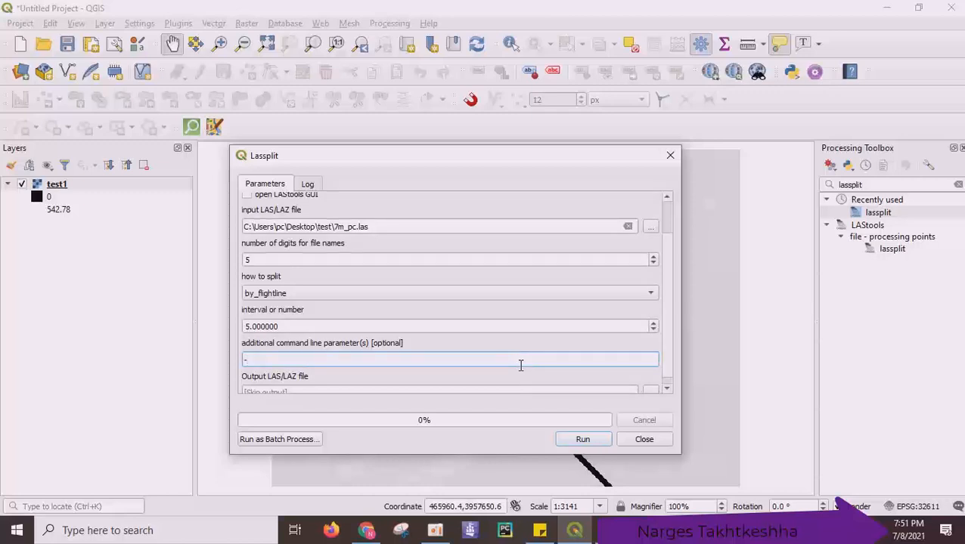
text(-spl)
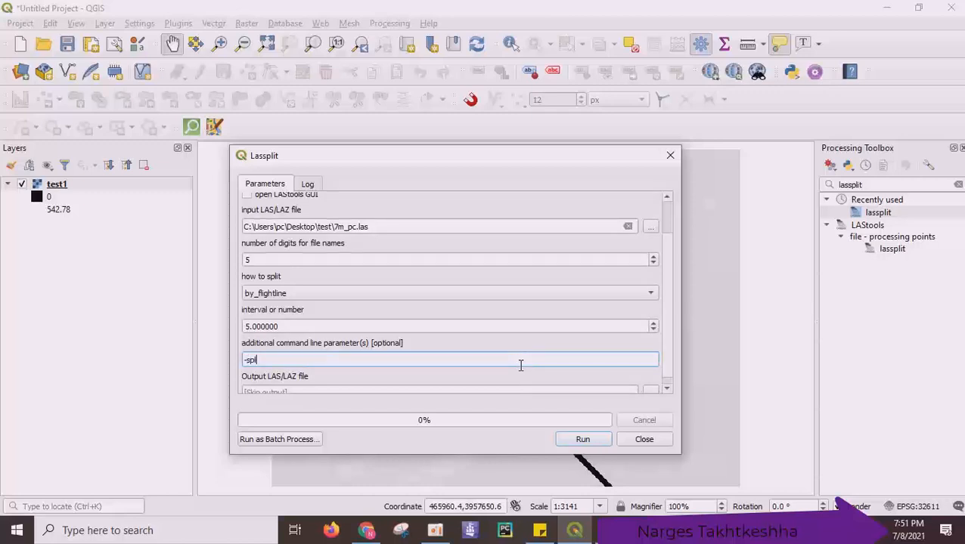
text(it)
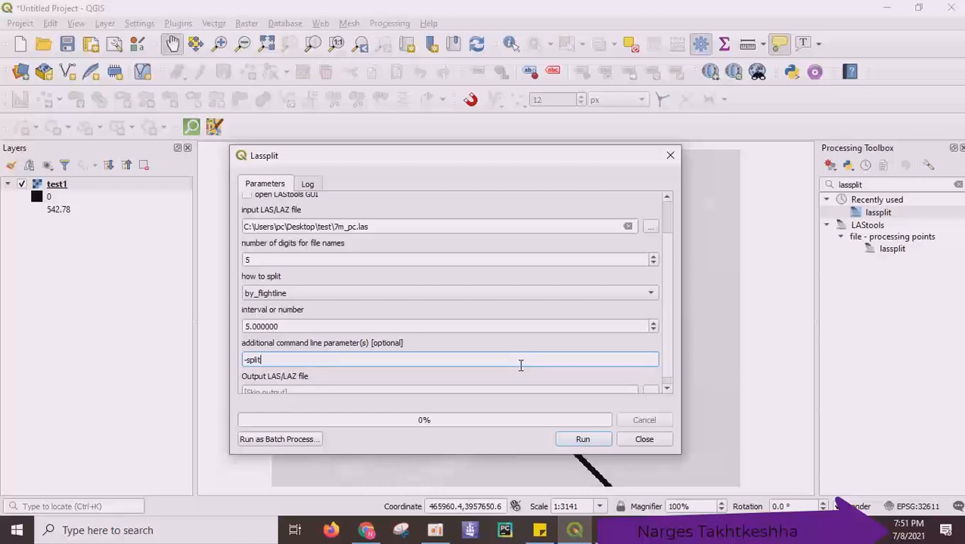
text(1000000)
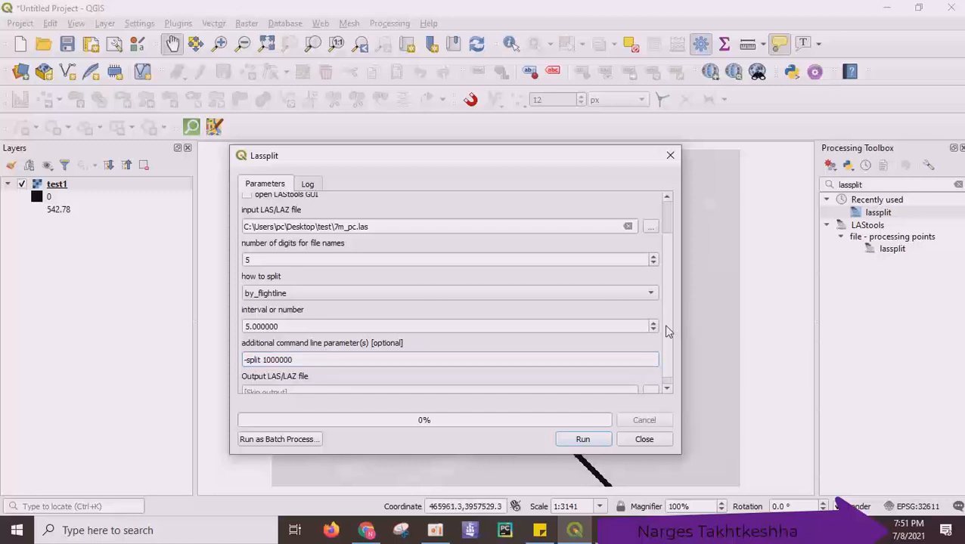
- Save the split output as split1.las in the split folder and run the tool
click(650, 384)
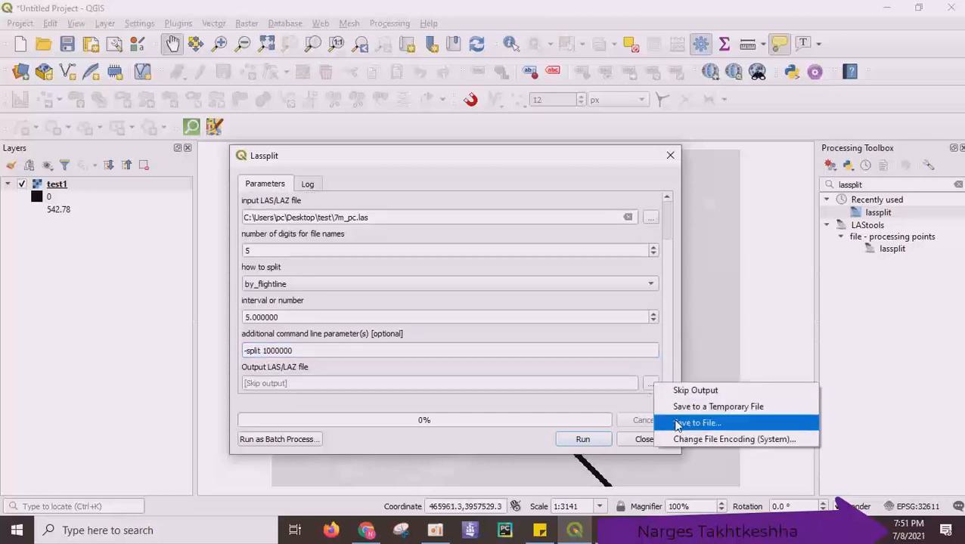
click(695, 423)
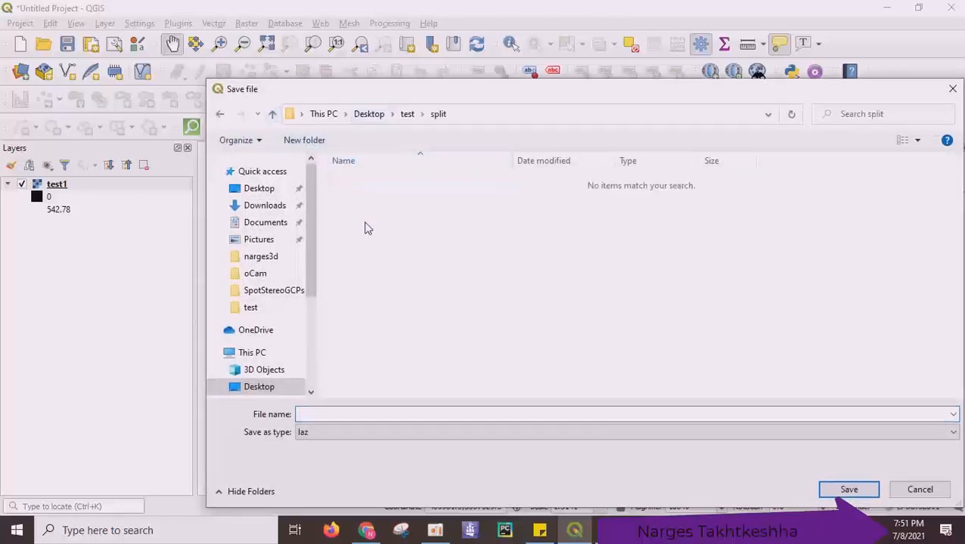
text(s)
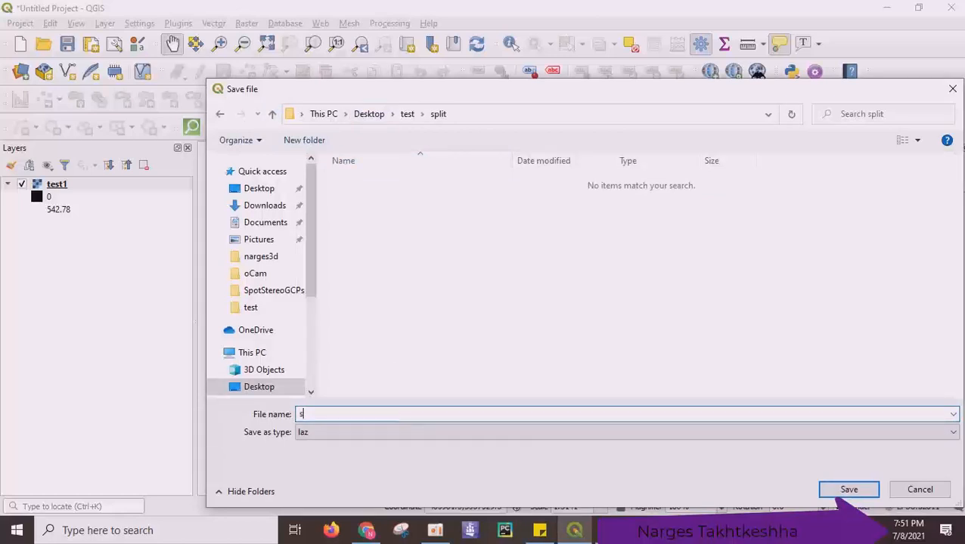
text(plit1)
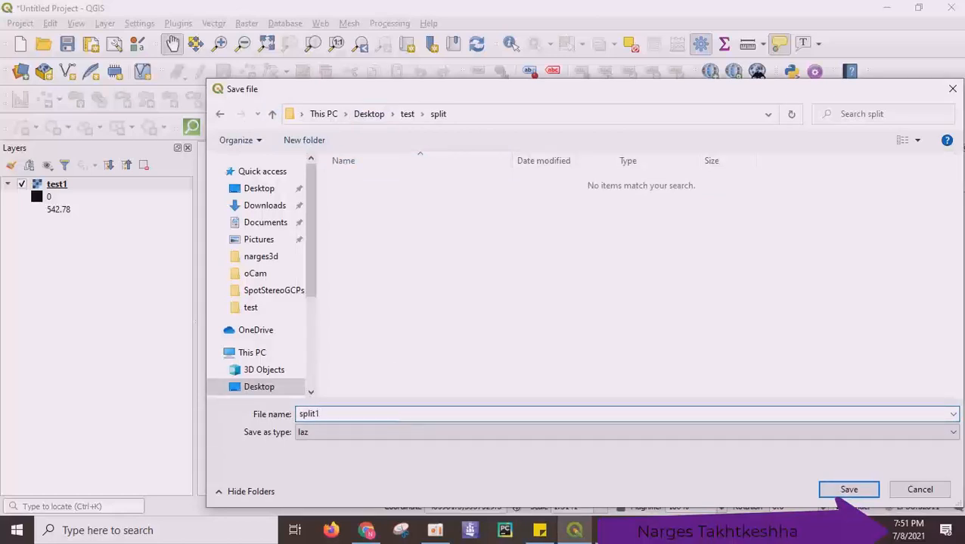
text(.las)
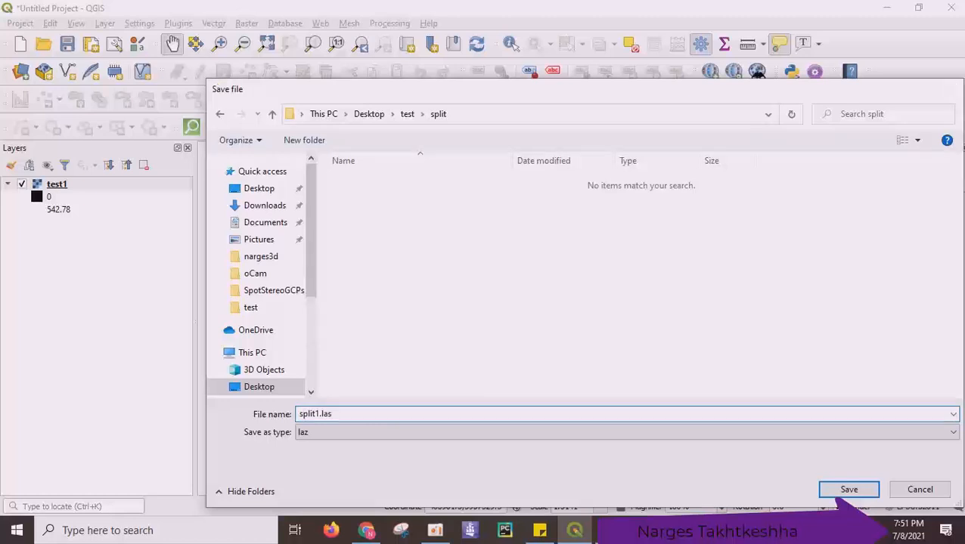
click(849, 489)
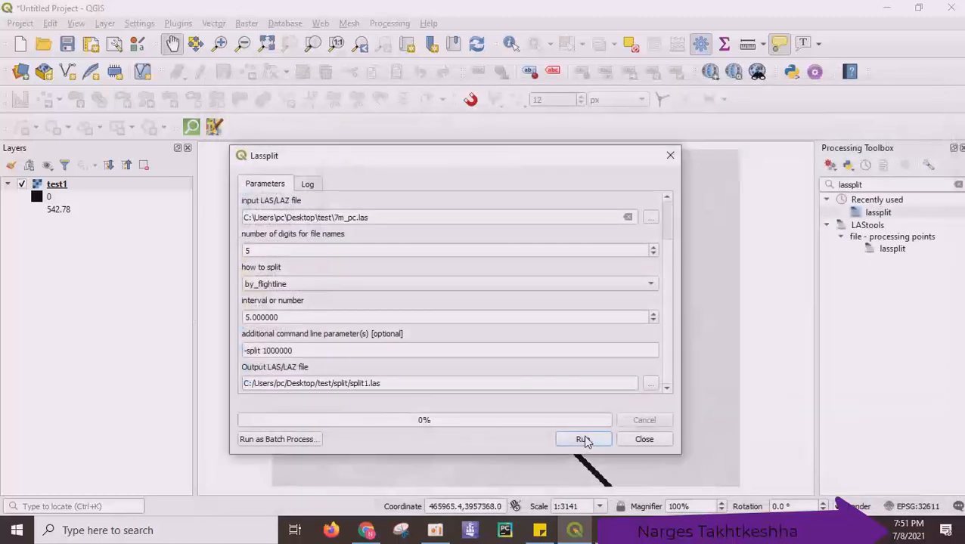
click(582, 438)
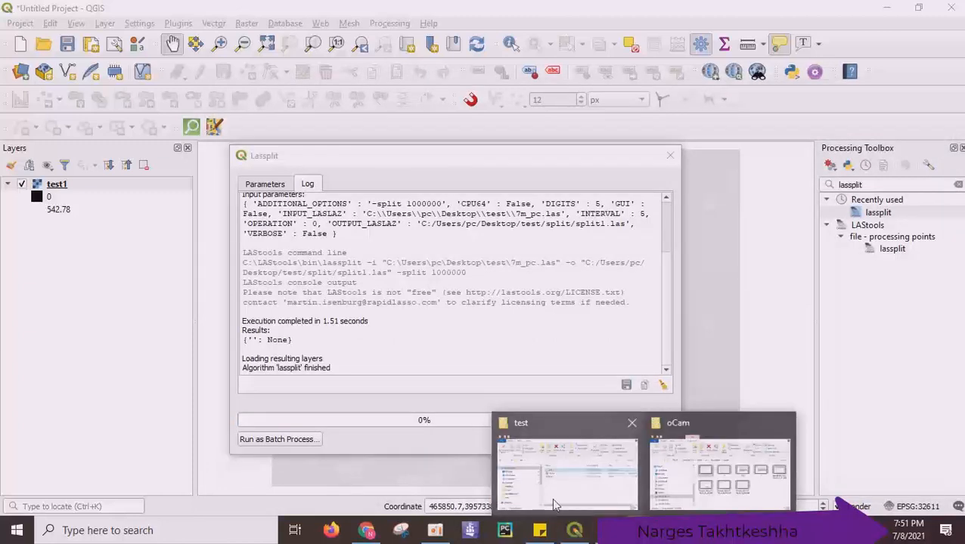
click(566, 468)
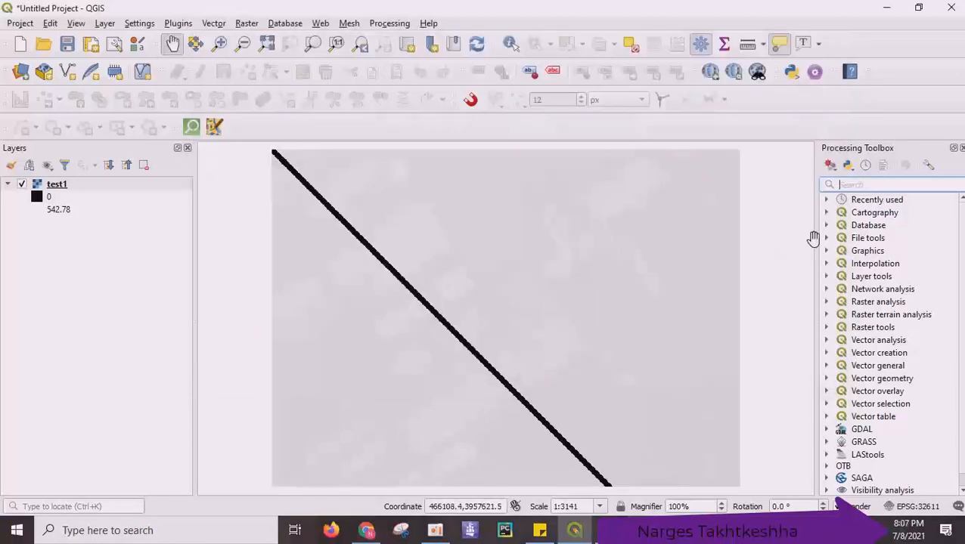
- Configure las2demPro with the test\split folder as input directory and *.las wildcard
text(las2dem)
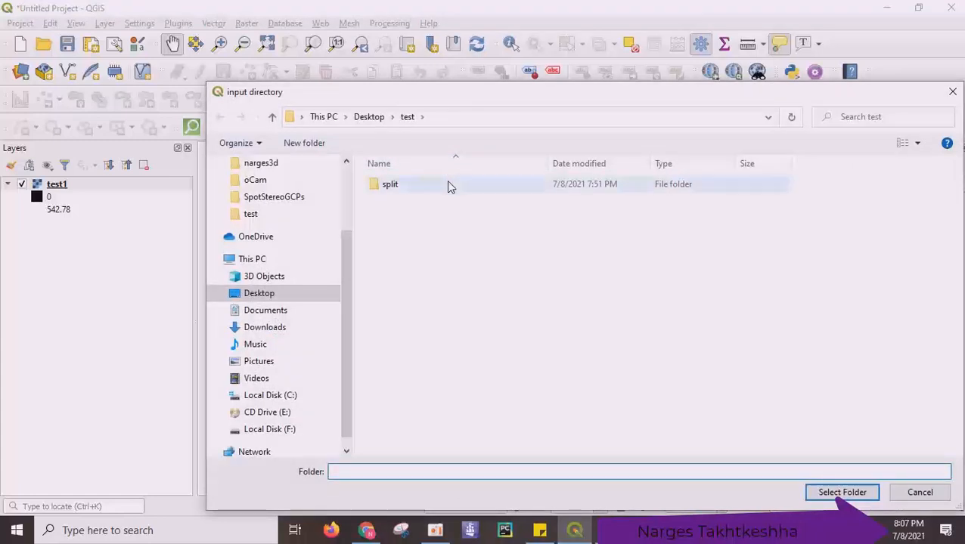
click(390, 185)
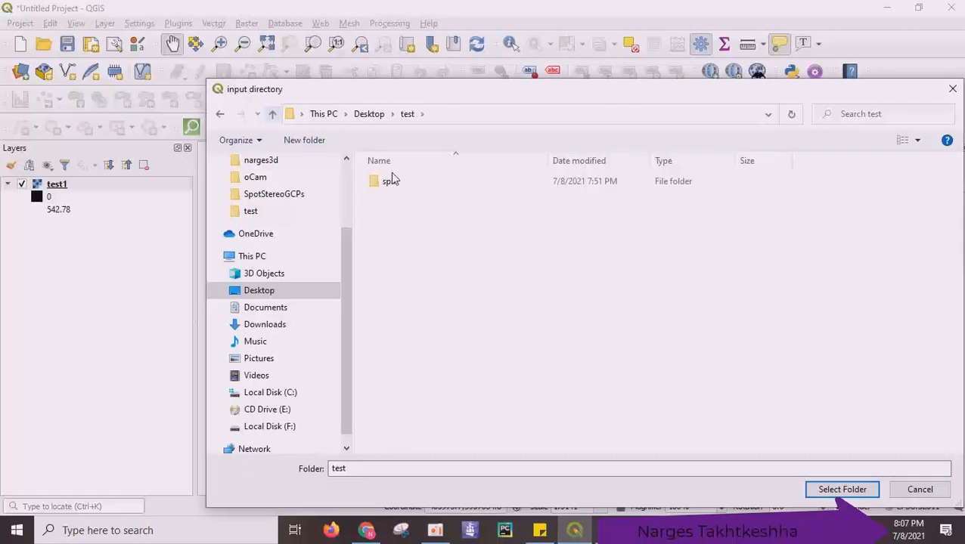
click(840, 490)
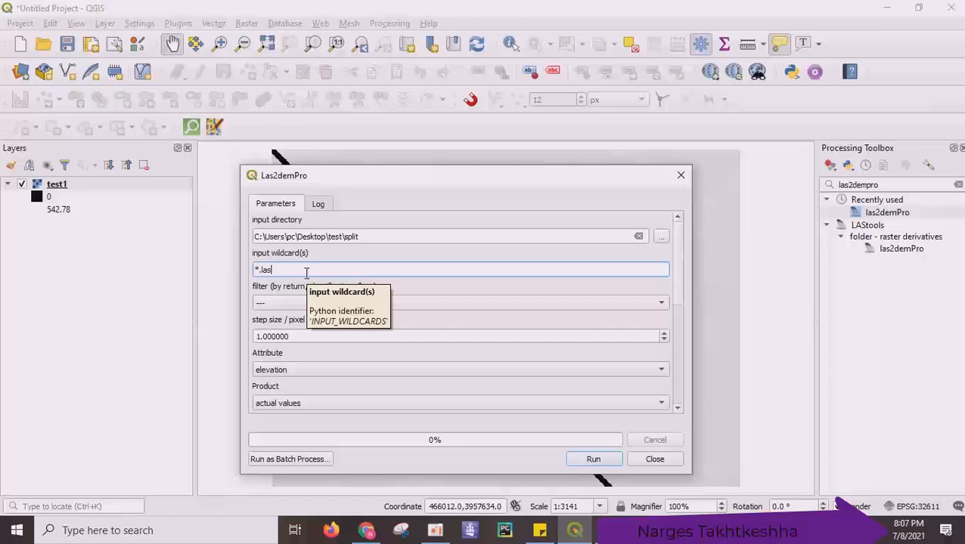
mouse_move(679, 300)
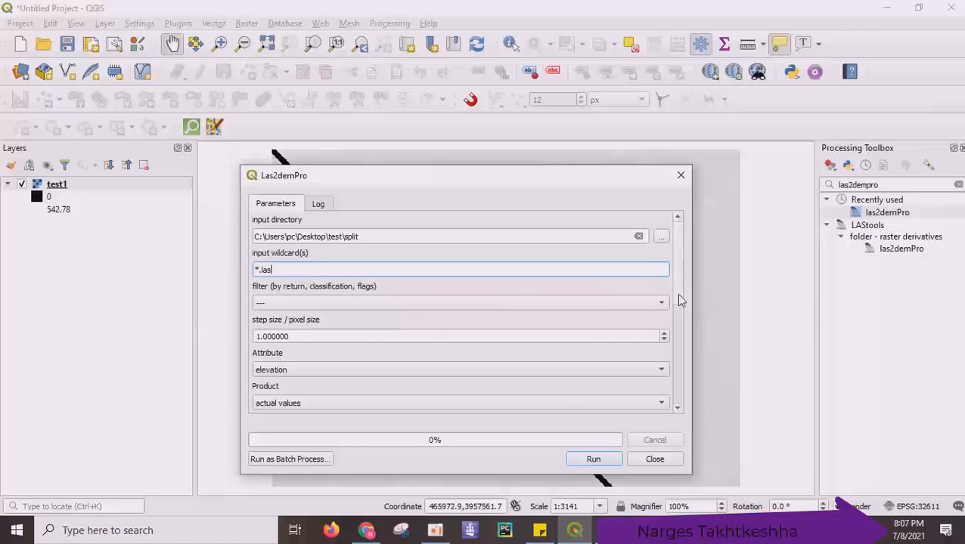
scroll(down, 3)
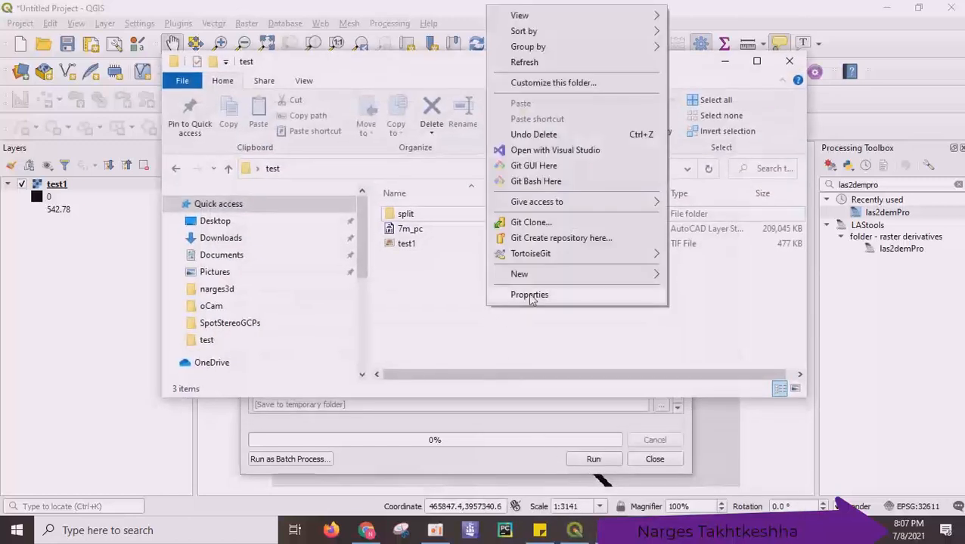
- Create a new folder named dem inside the test folder
click(518, 273)
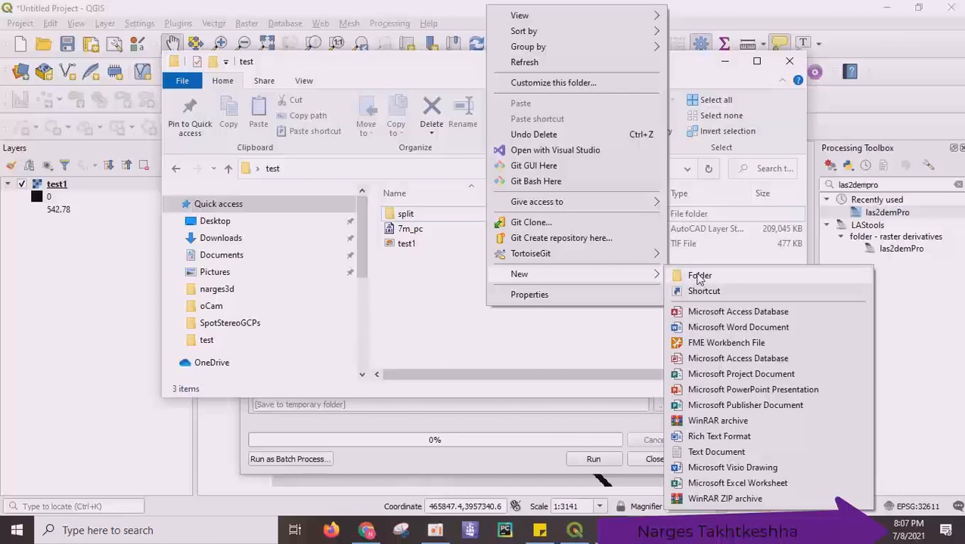
click(698, 275)
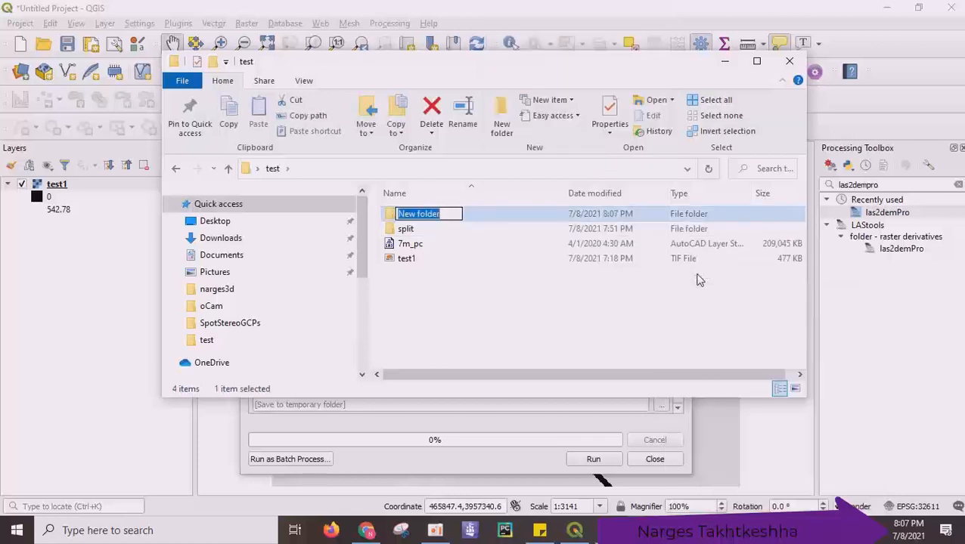
text(de)
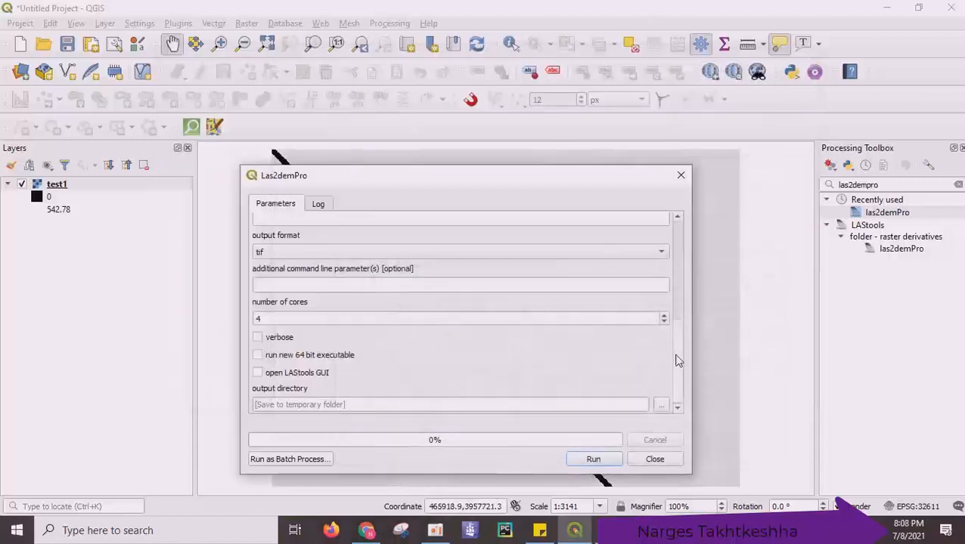
- Set las2demPro's output directory to test\dem and run it
click(661, 403)
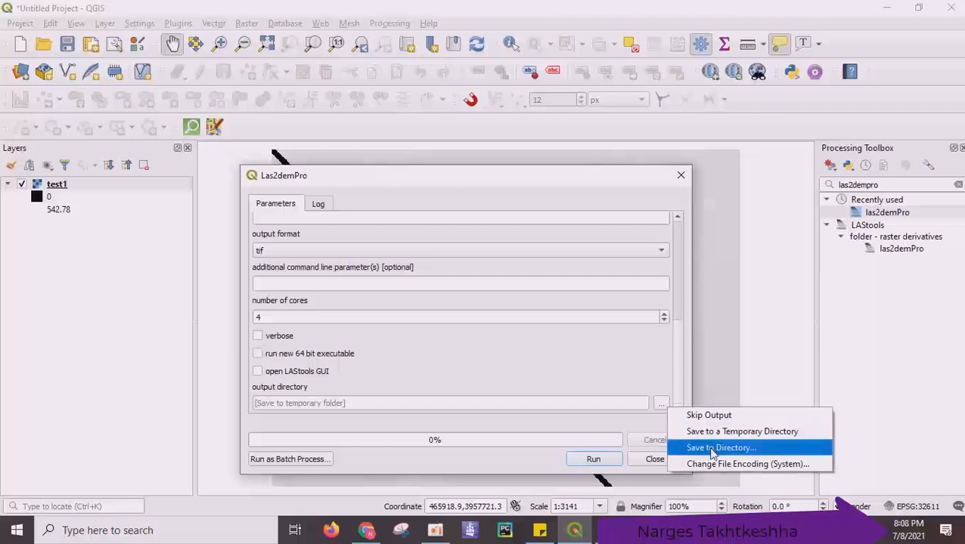
click(720, 447)
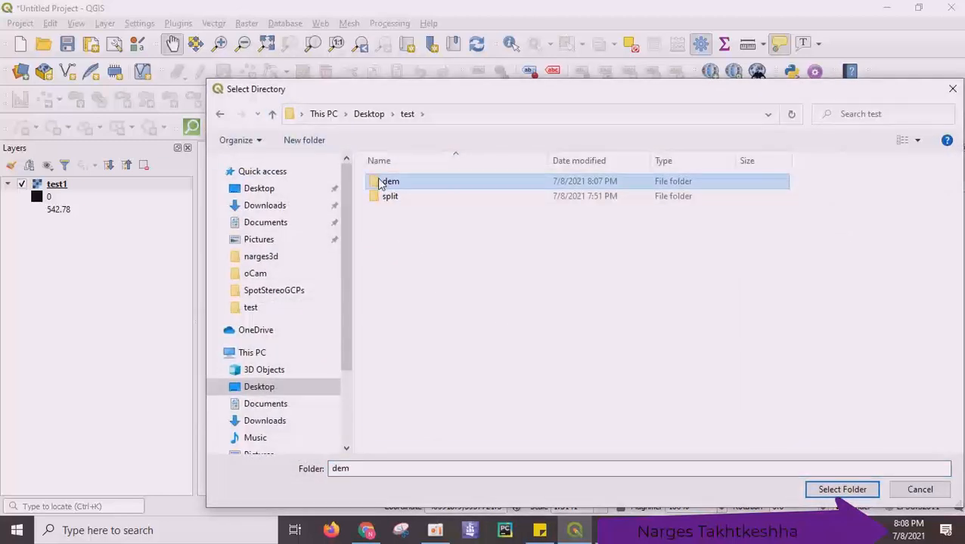
mouse_move(423, 203)
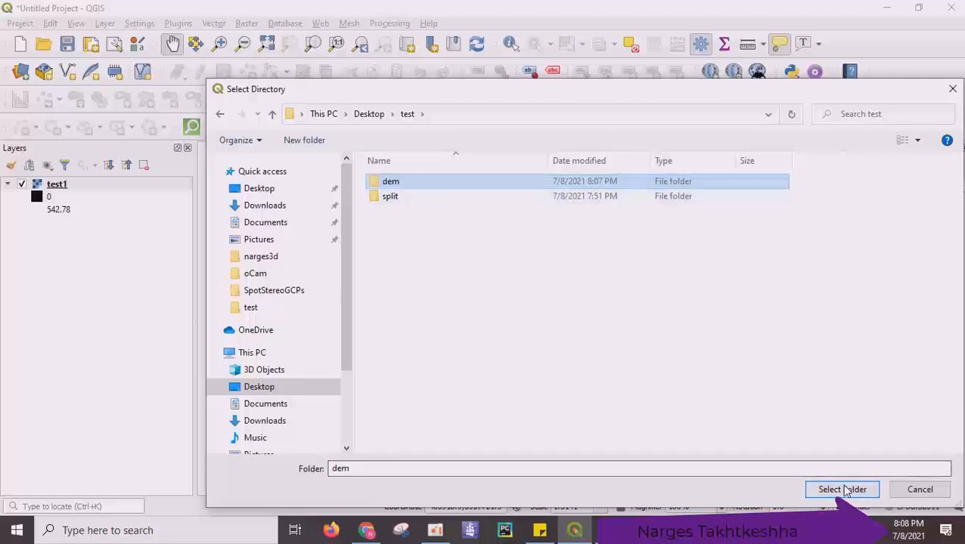
click(840, 490)
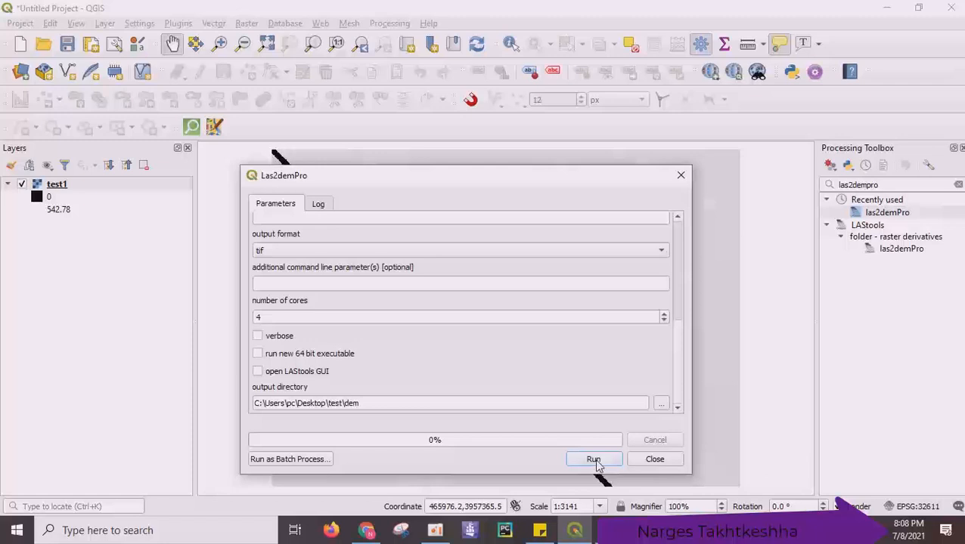
click(593, 460)
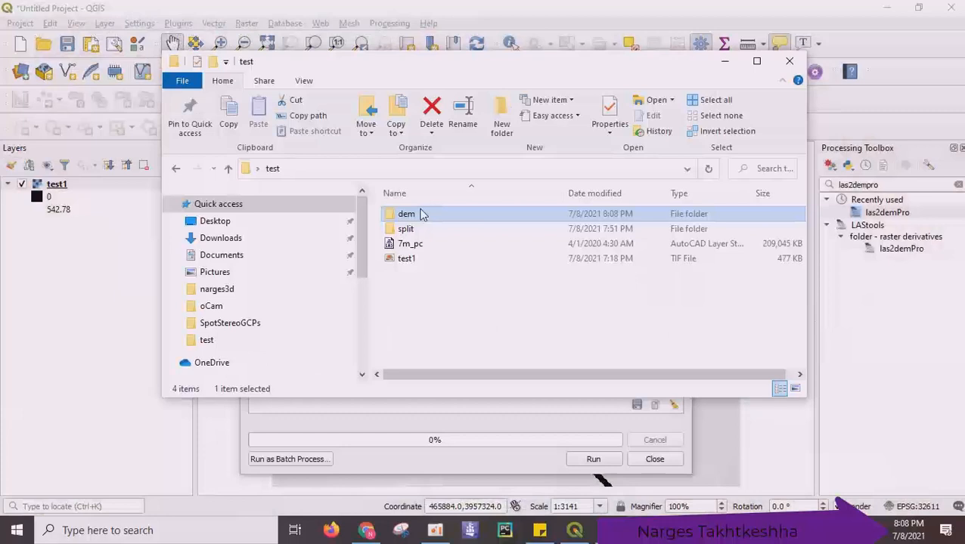
- Select the split1 DEM tif files in the dem folder to add them to QGIS
double_click(406, 213)
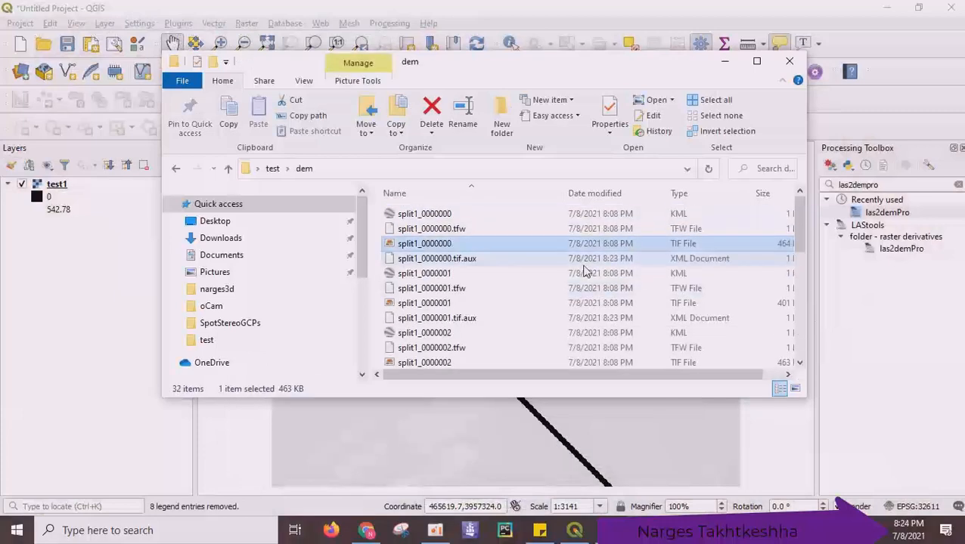
mouse_move(535, 255)
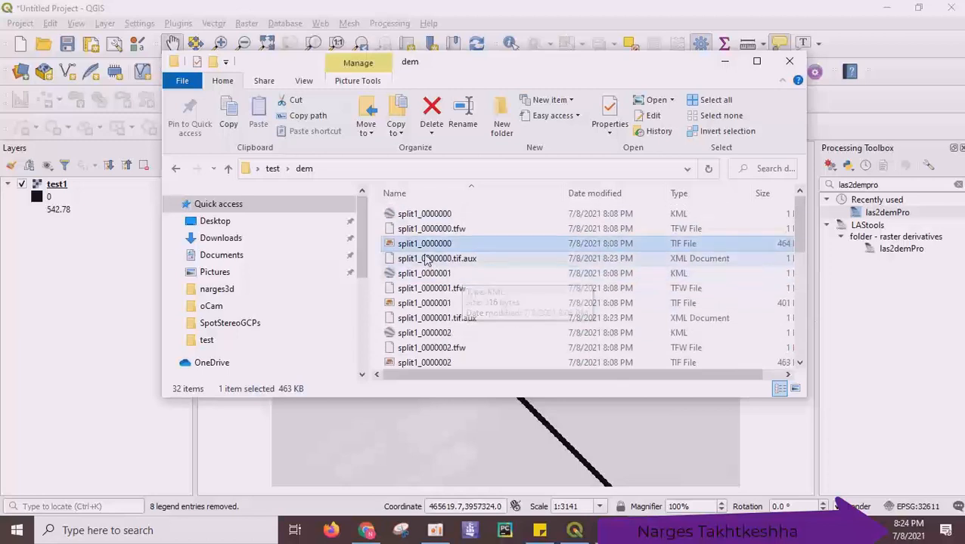
click(424, 303)
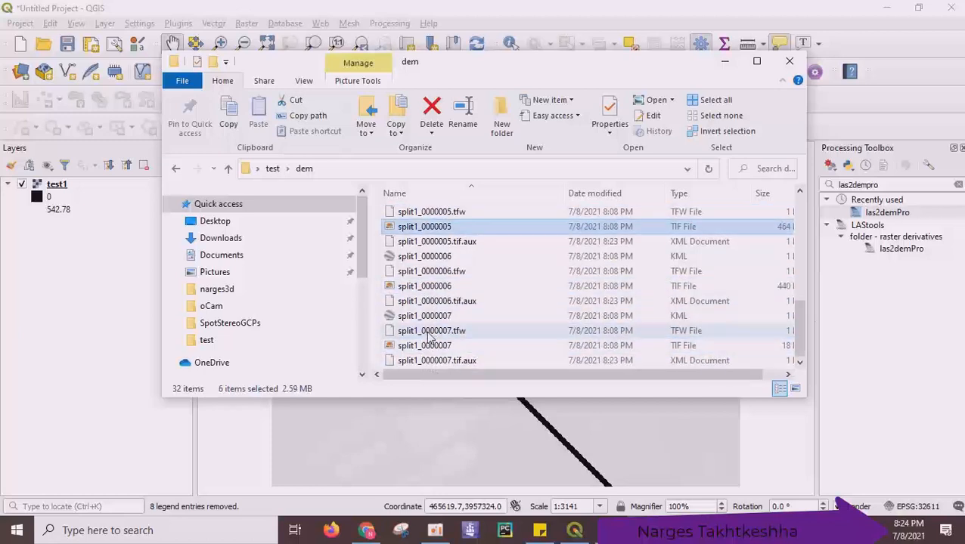
click(424, 345)
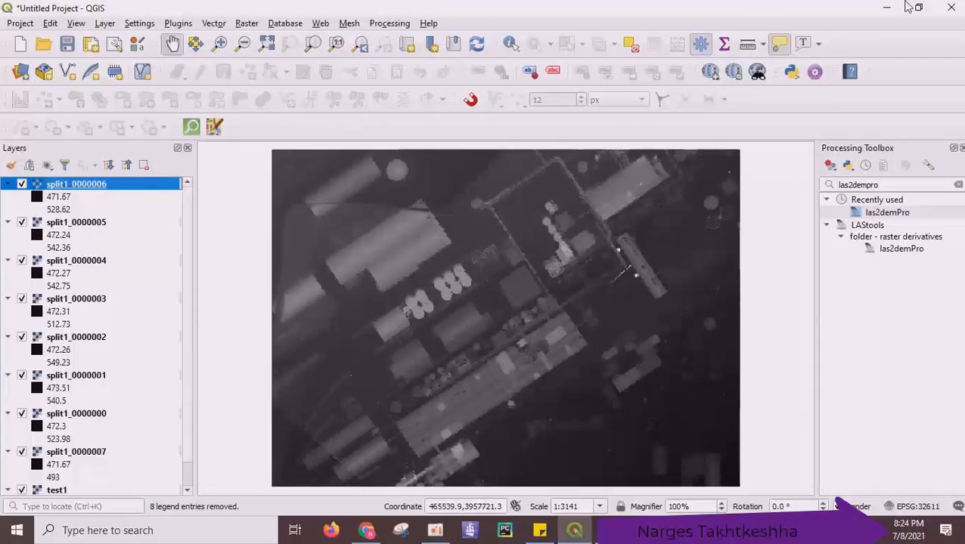
mouse_move(251, 29)
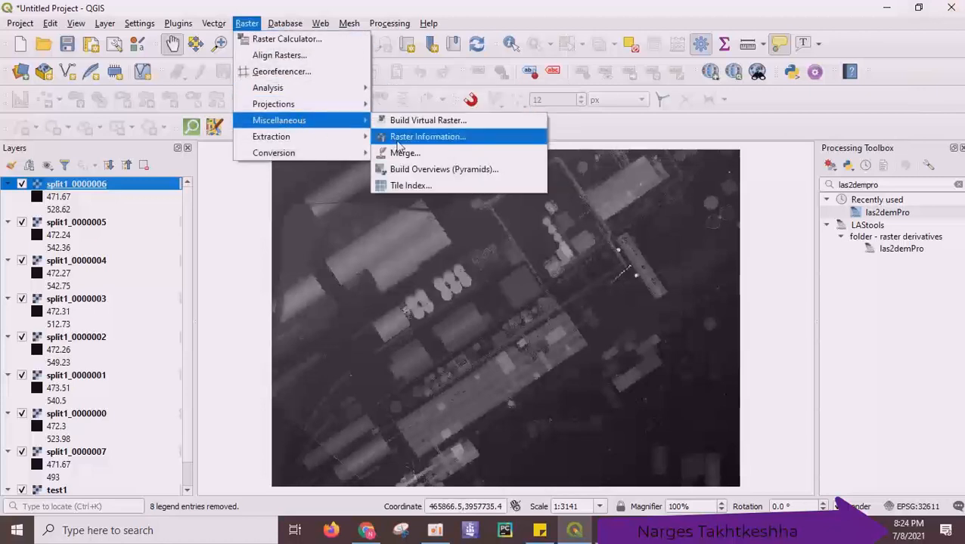
- Choose the eight split1 layers as Merge inputs, with test1 unticked
click(405, 151)
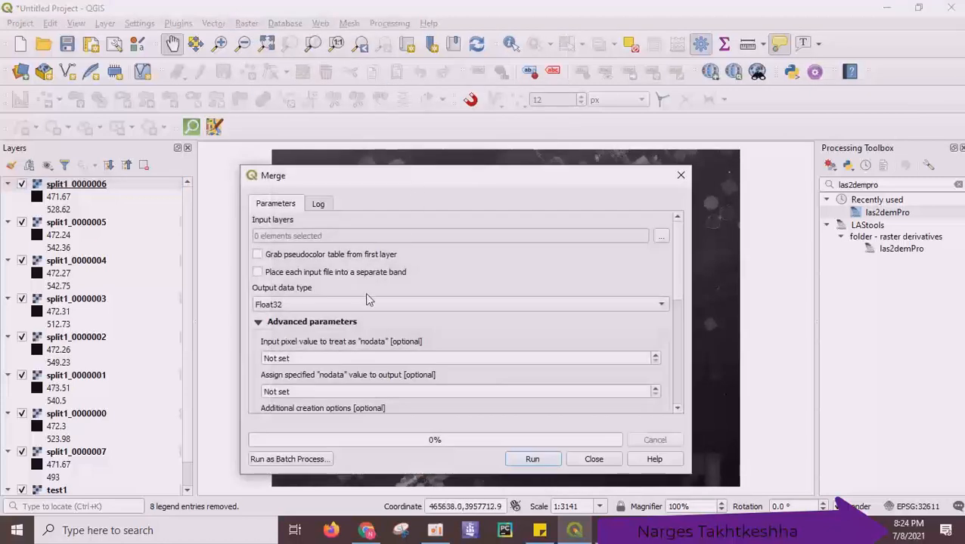
click(660, 236)
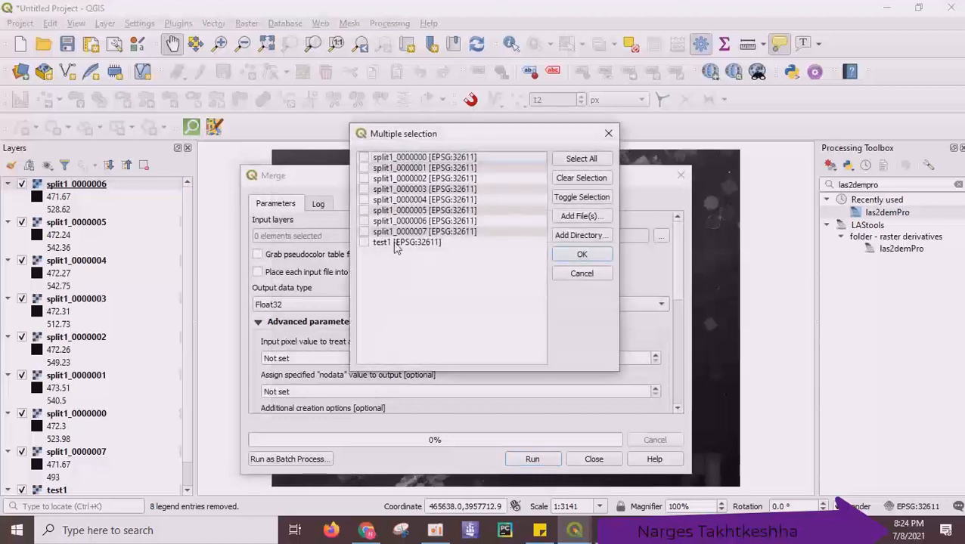
click(581, 158)
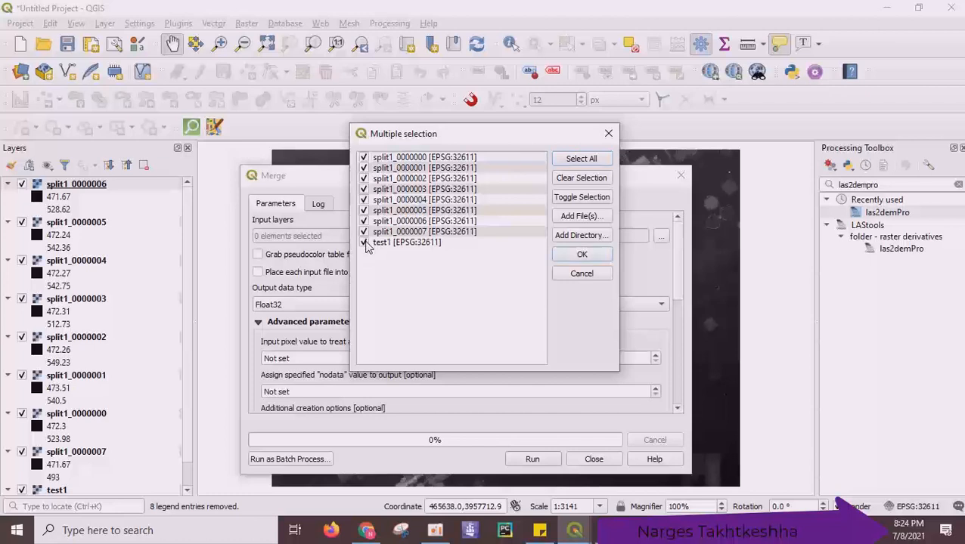
click(363, 242)
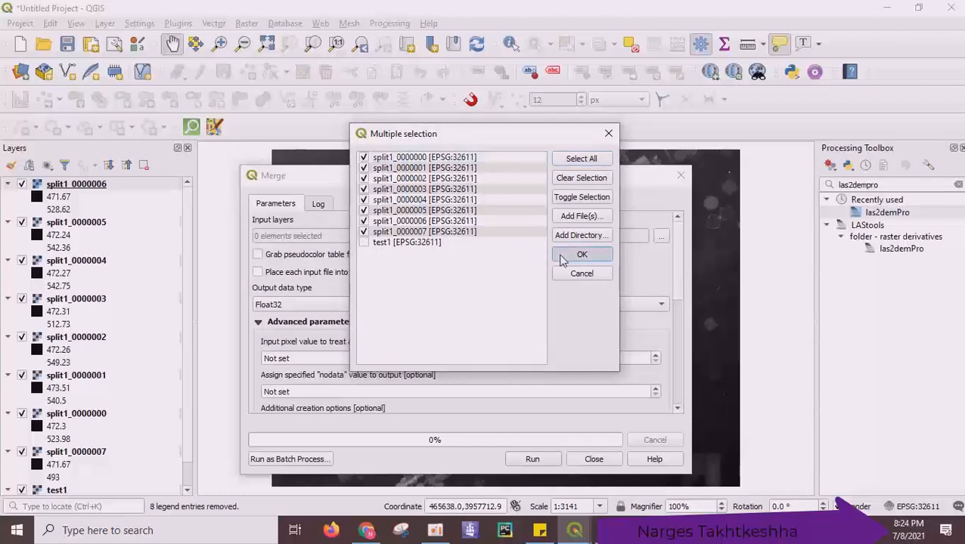
click(580, 254)
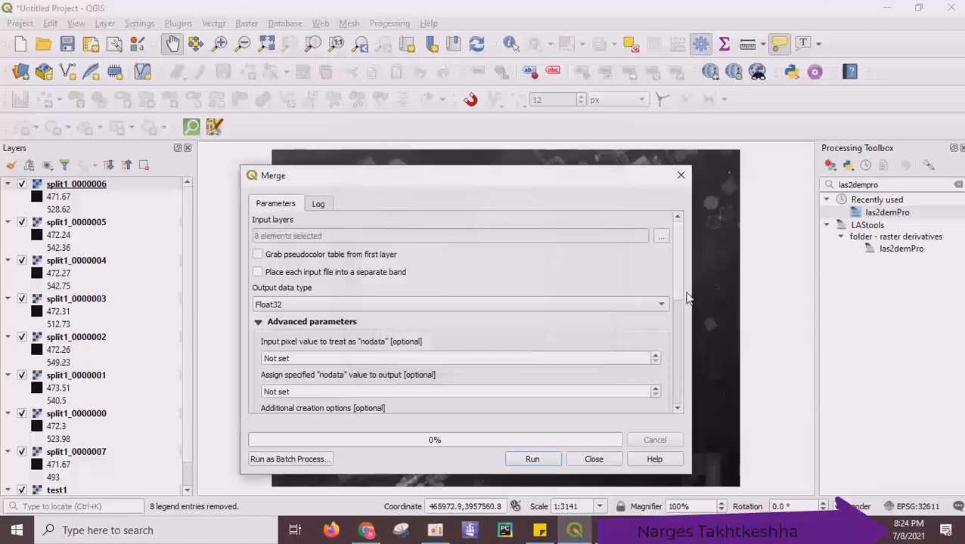
- Save the merged raster as final_dem.tif in the dem folder, run the merge and load the result
scroll(down, 3)
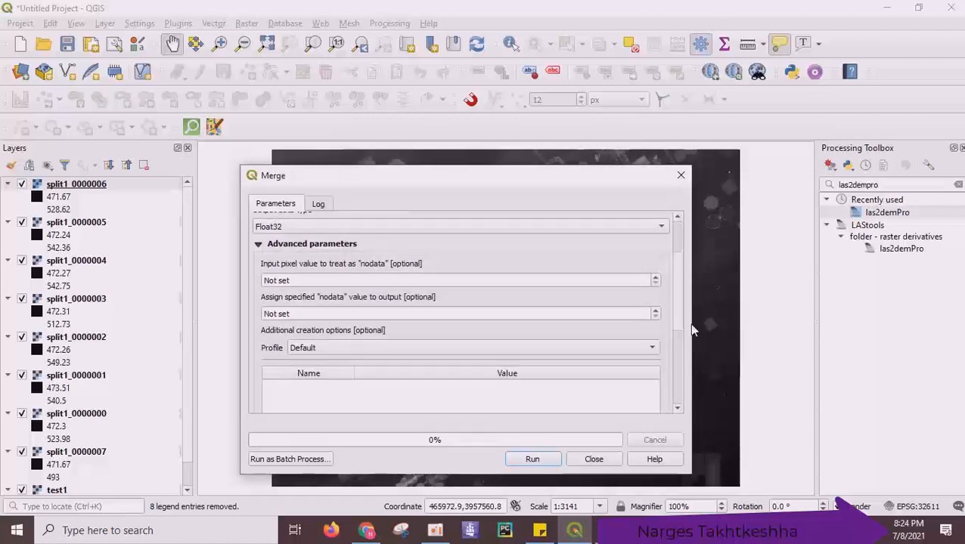
click(658, 318)
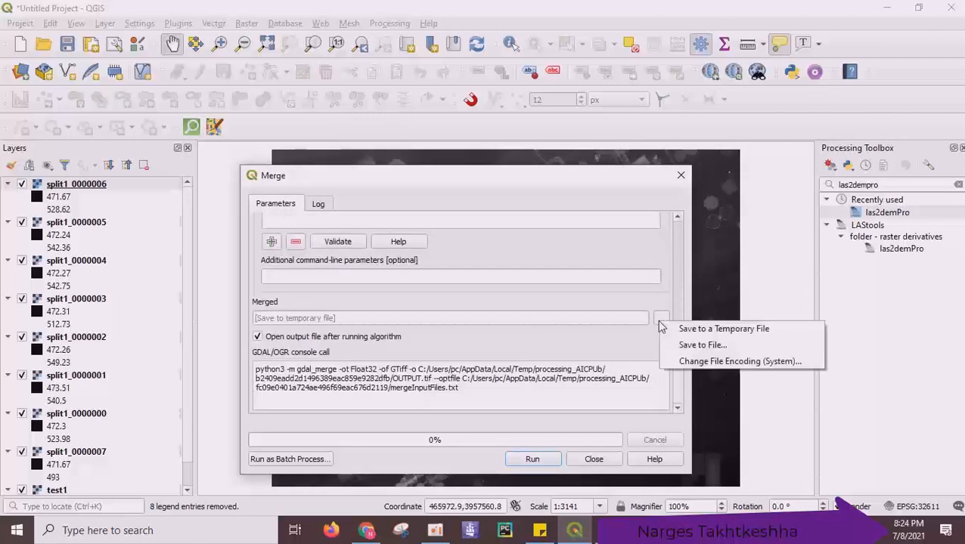
mouse_move(701, 345)
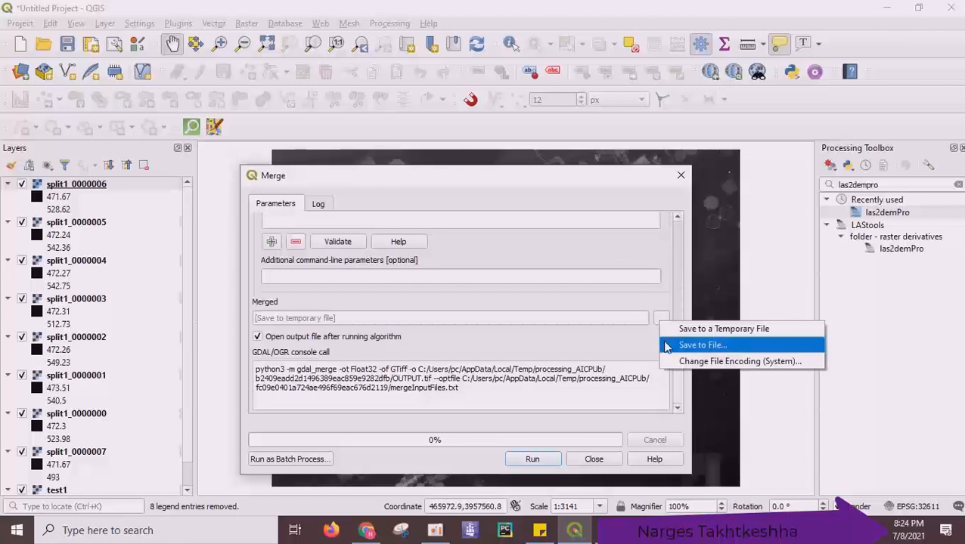
click(701, 345)
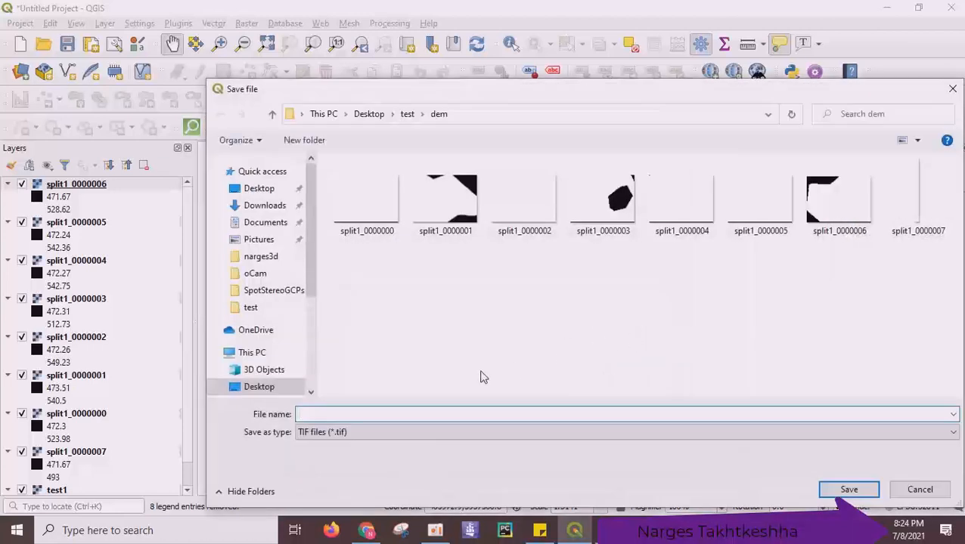
text(final_dem)
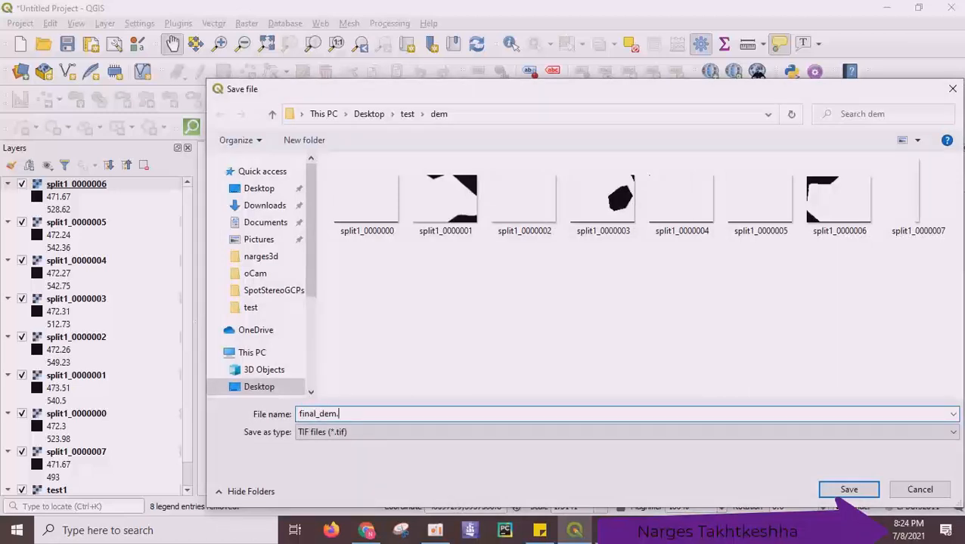
text(tif)
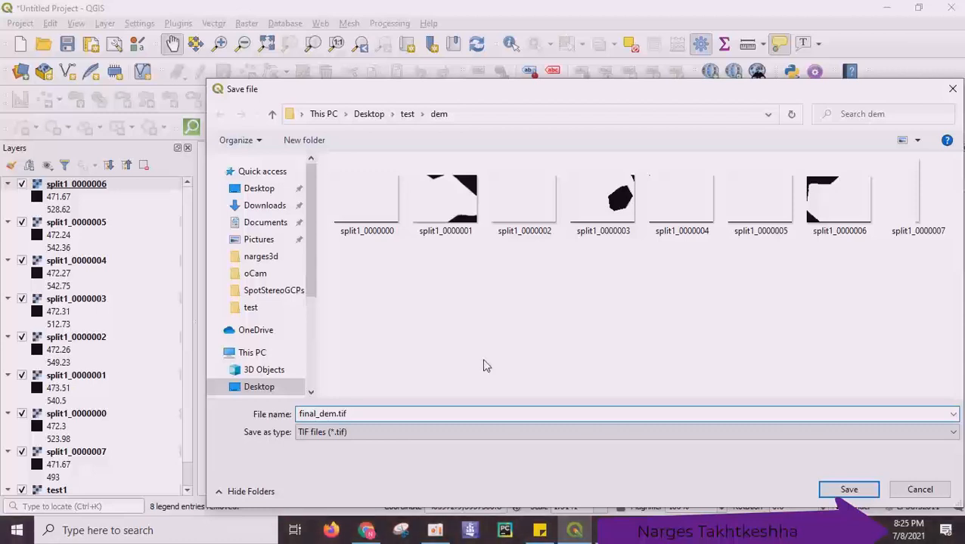
click(848, 490)
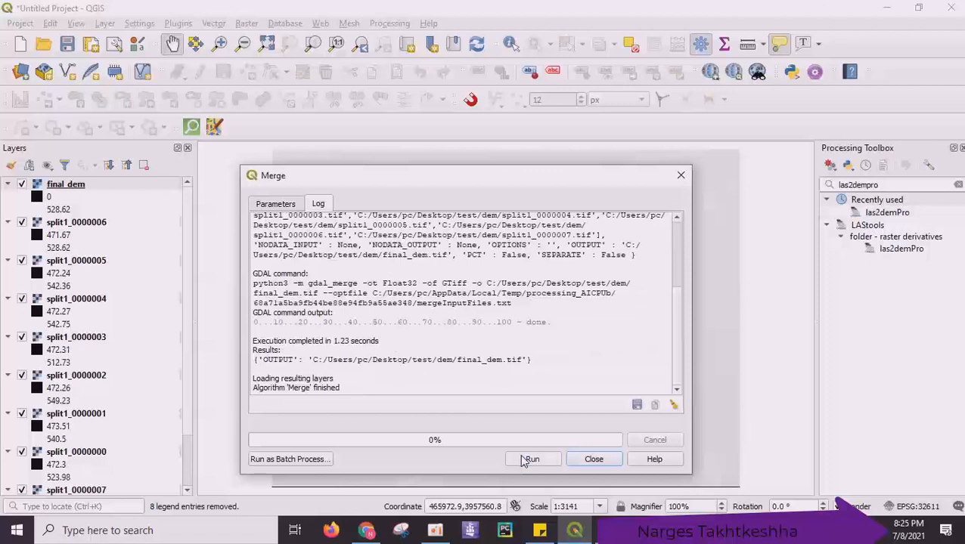
click(593, 460)
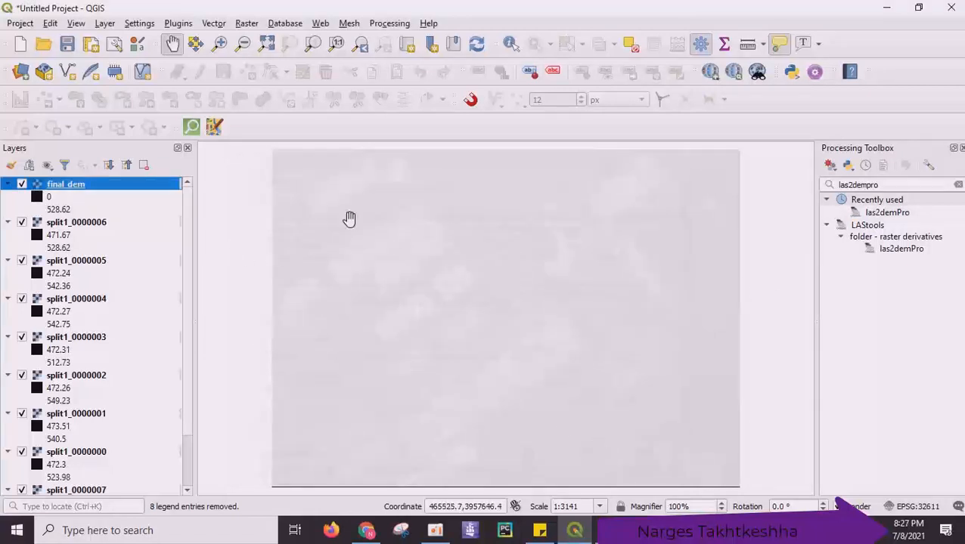
mouse_move(369, 227)
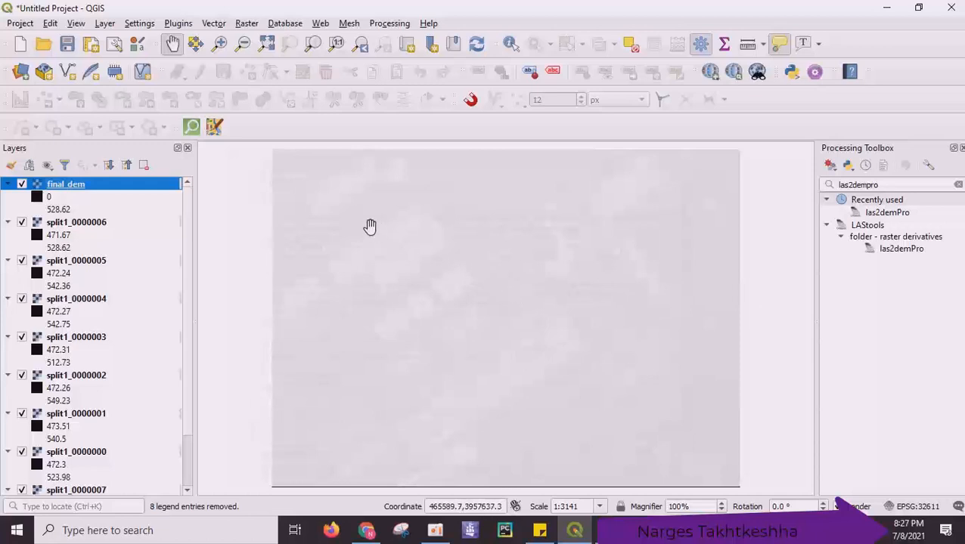